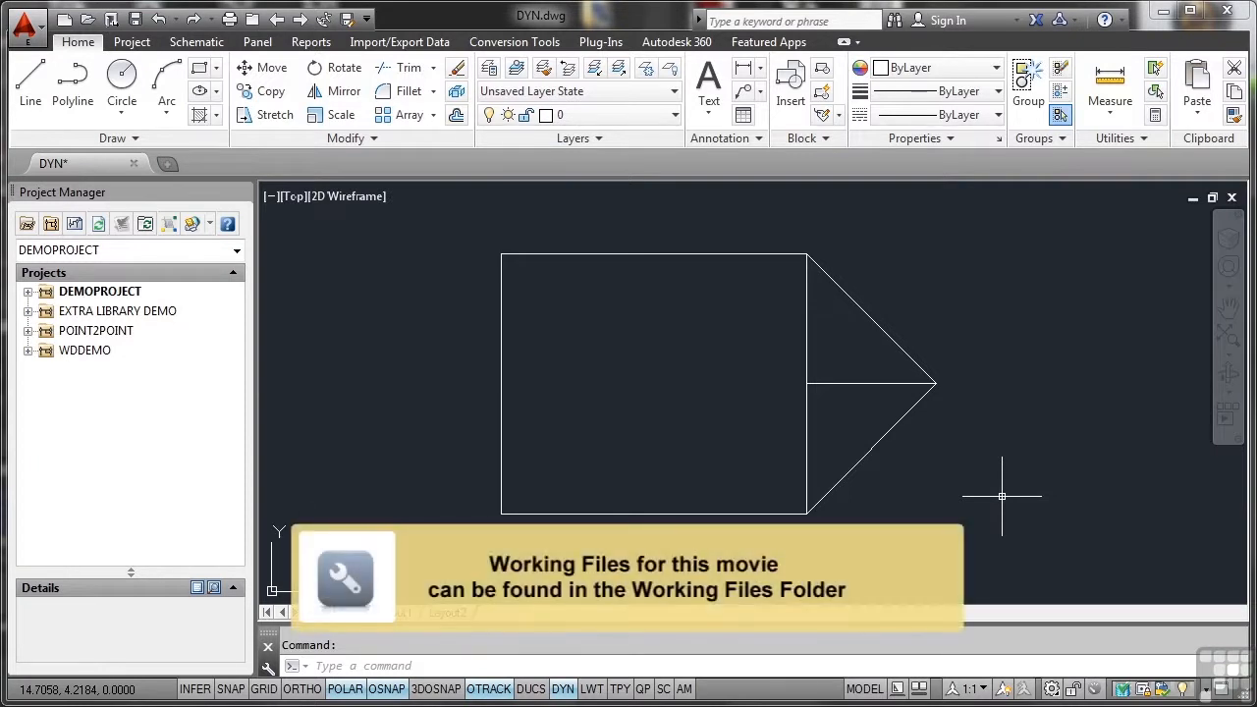
mouse_move(646, 510)
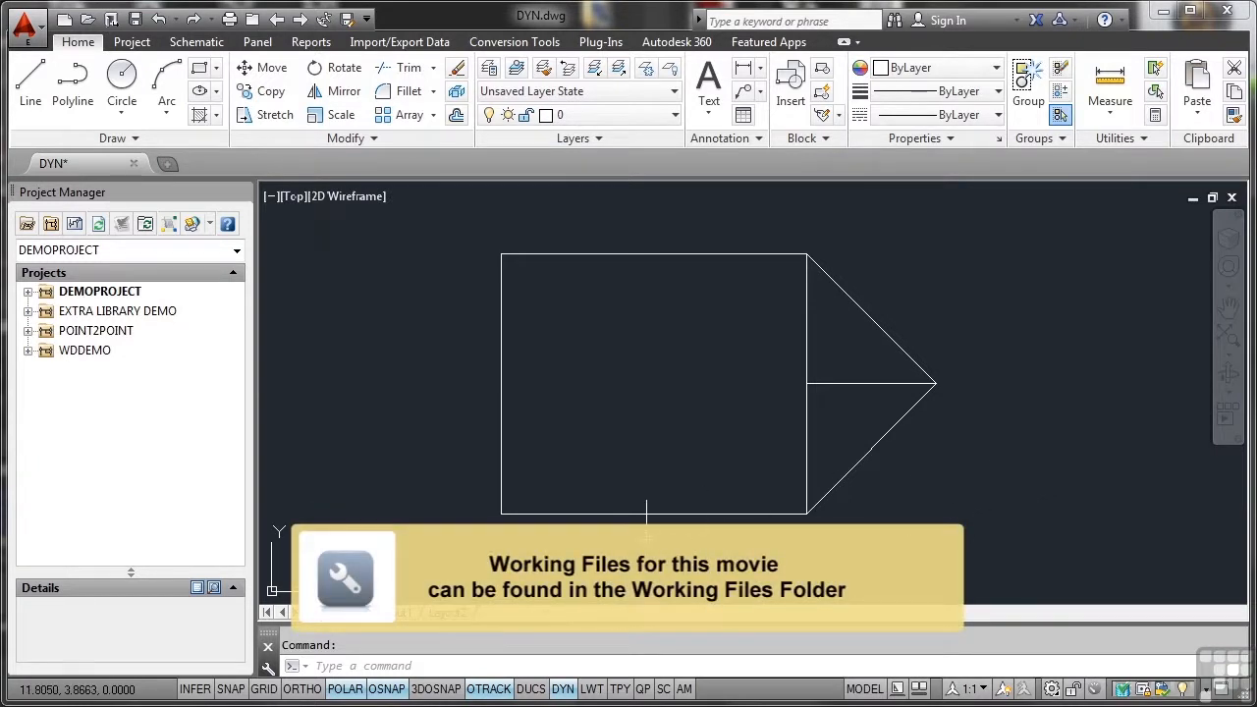
mouse_move(563, 689)
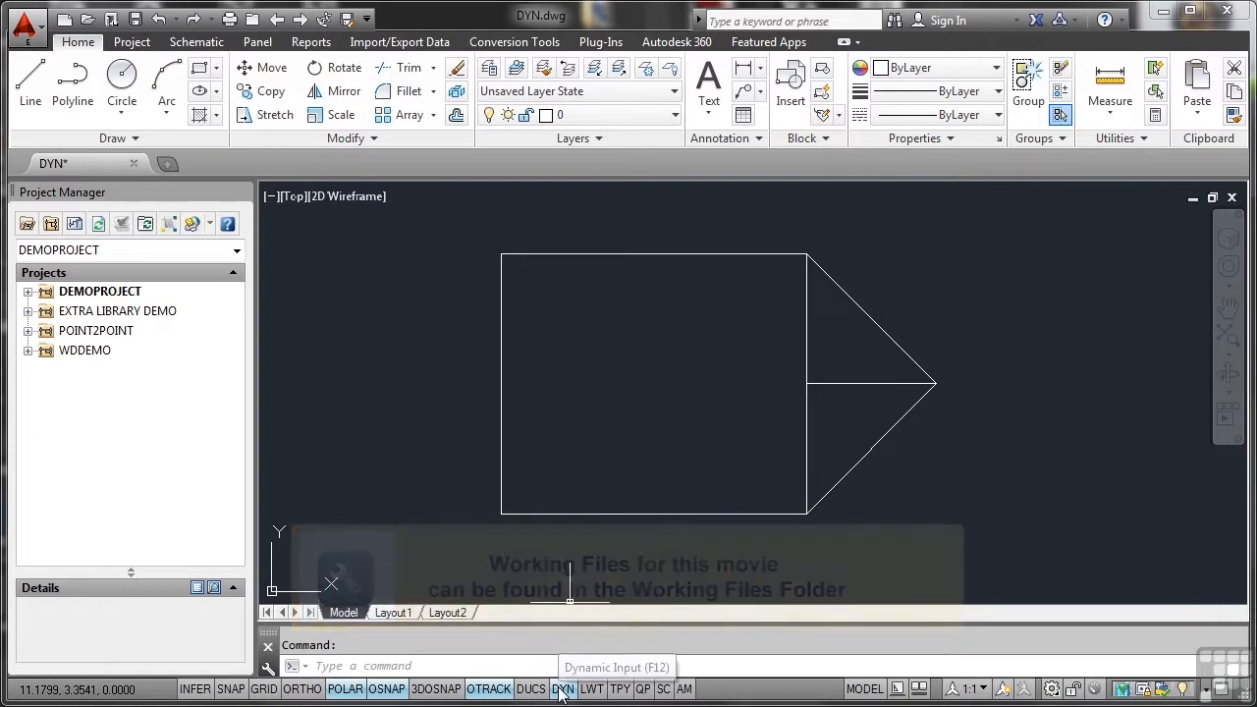
Show the DYN status-bar shortcut menu listing the Dynamic Input options.
right_click(563, 688)
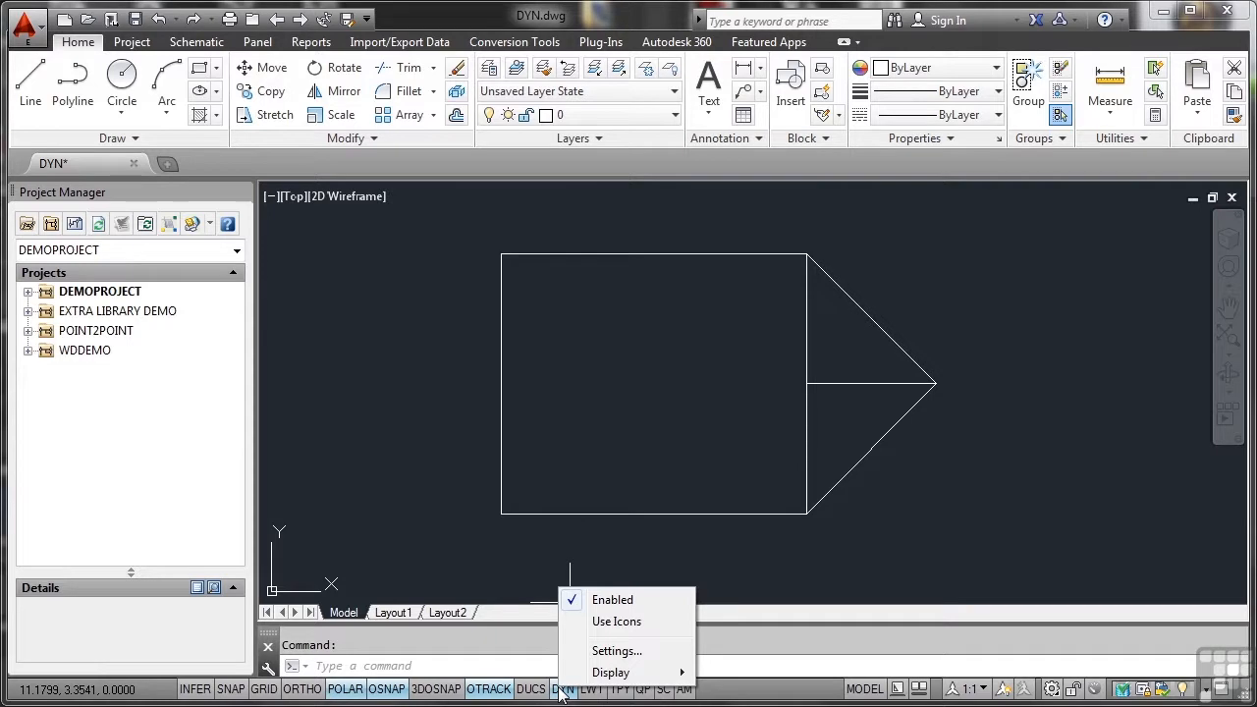
Open Drafting Settings on the Dynamic Input tab to review pointer, dimension input and prompts.
left_click(616, 650)
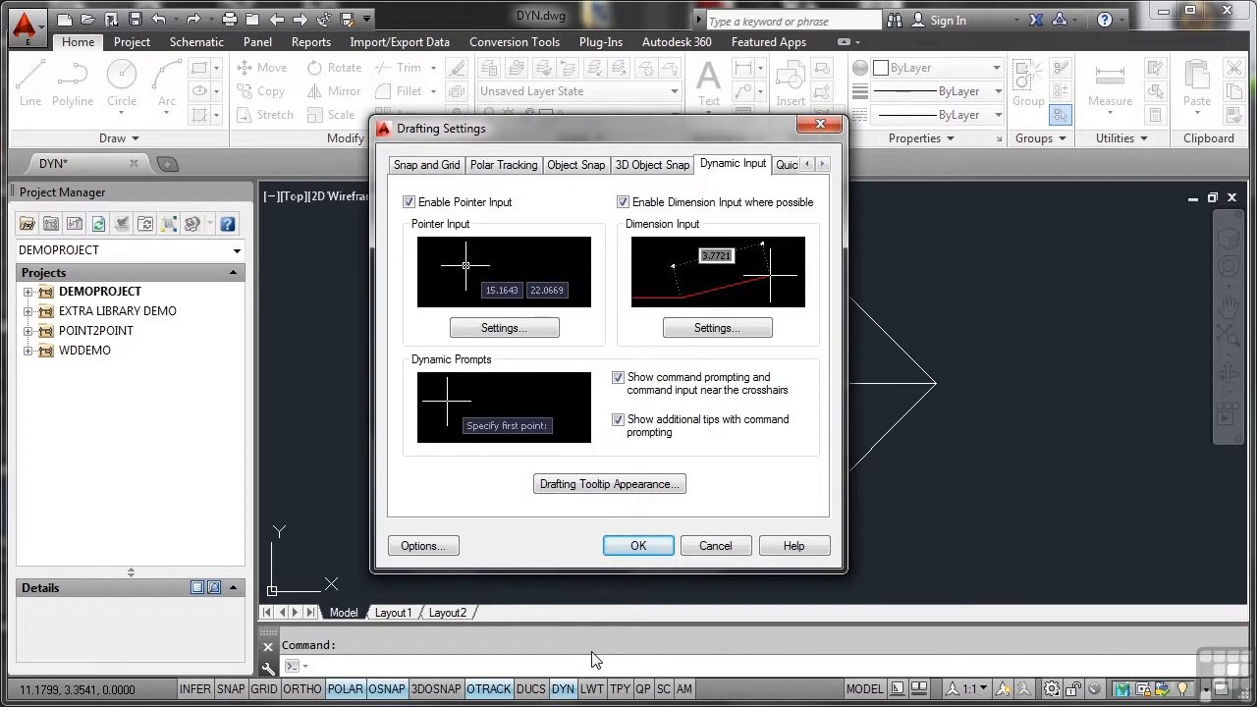
mouse_move(766, 182)
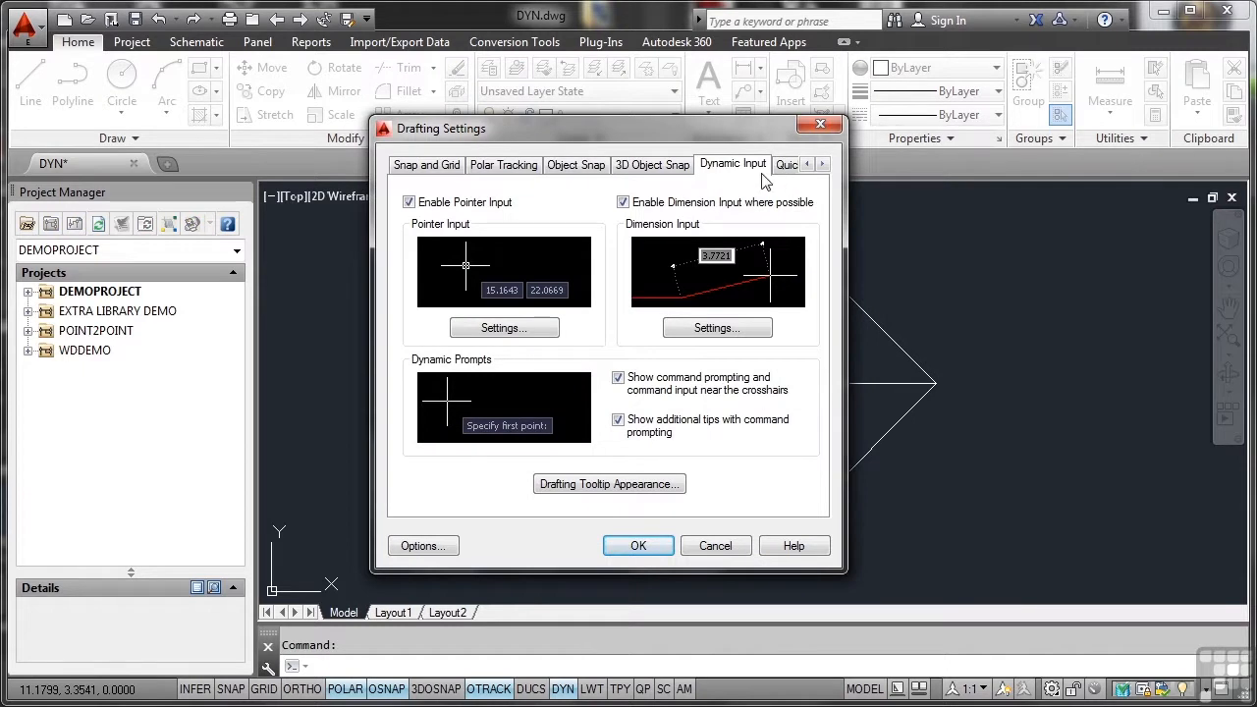
mouse_move(747, 172)
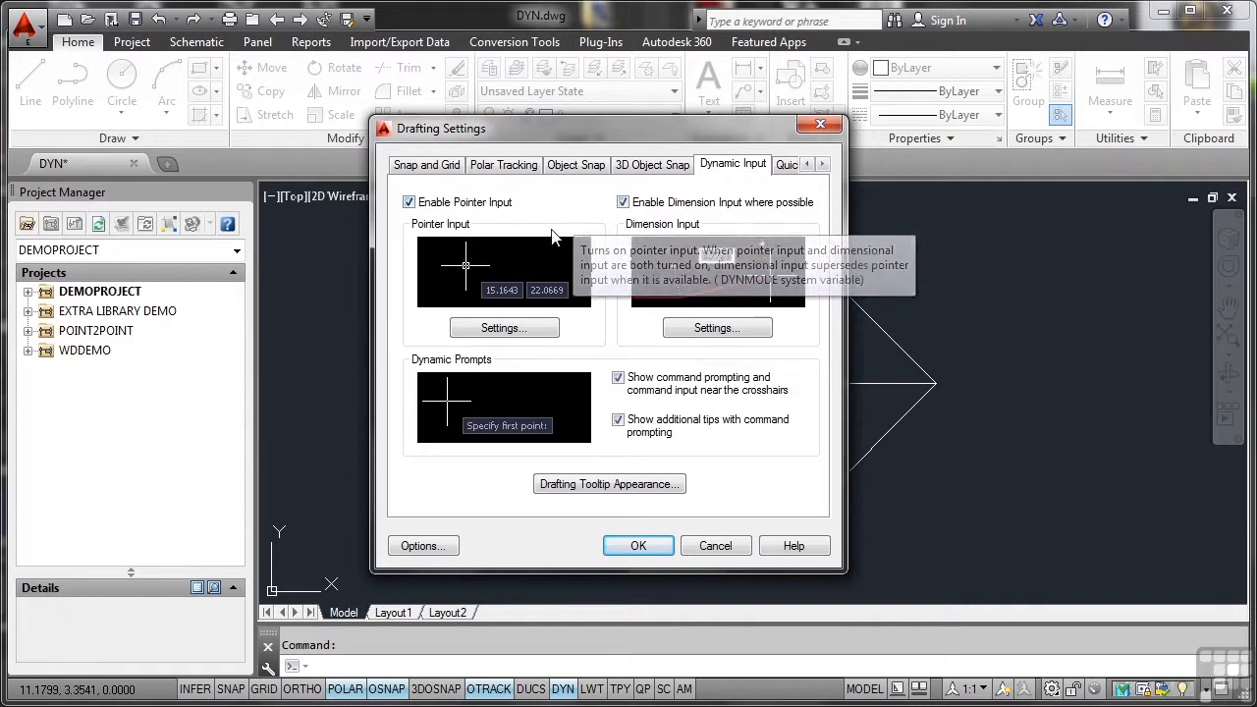
mouse_move(553, 201)
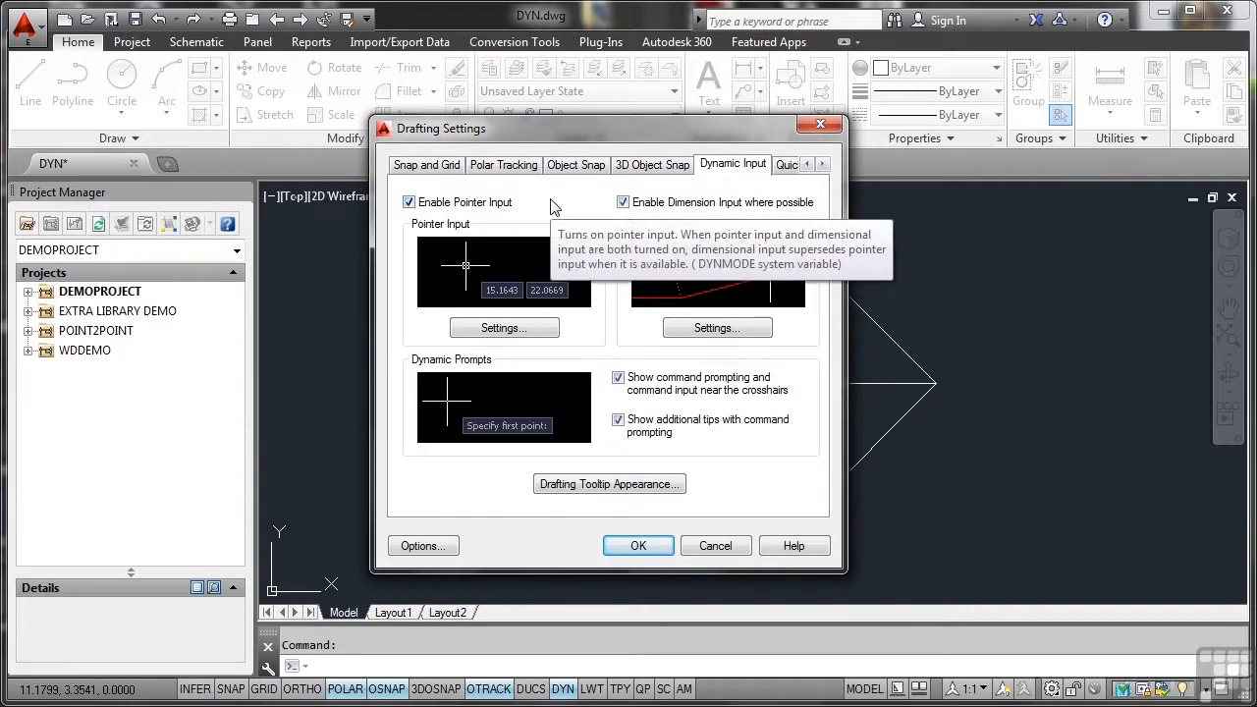
mouse_move(538, 214)
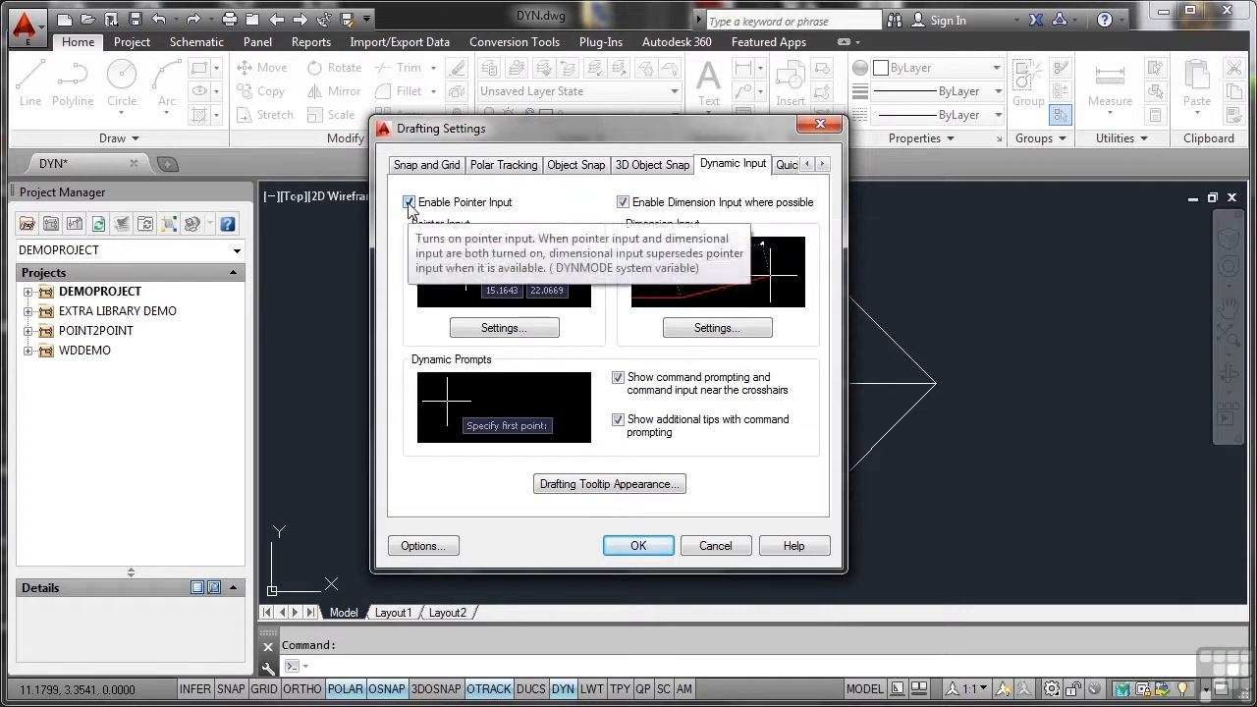
mouse_move(508, 291)
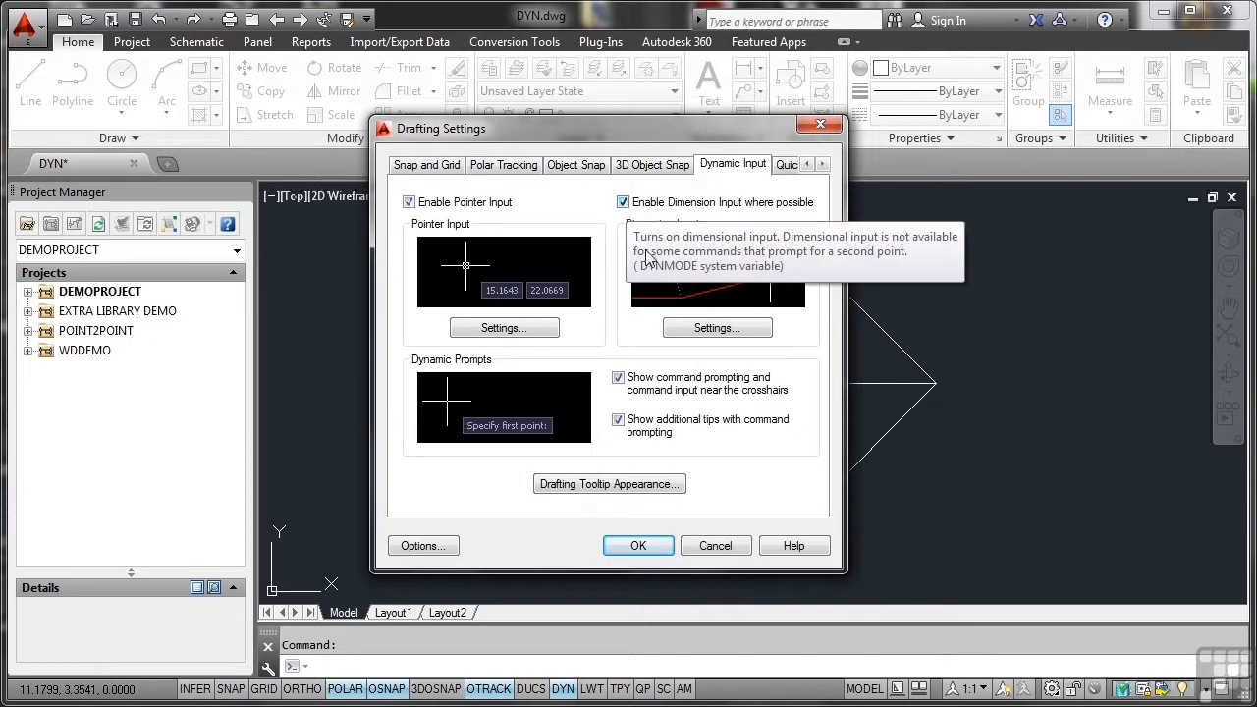
mouse_move(628, 313)
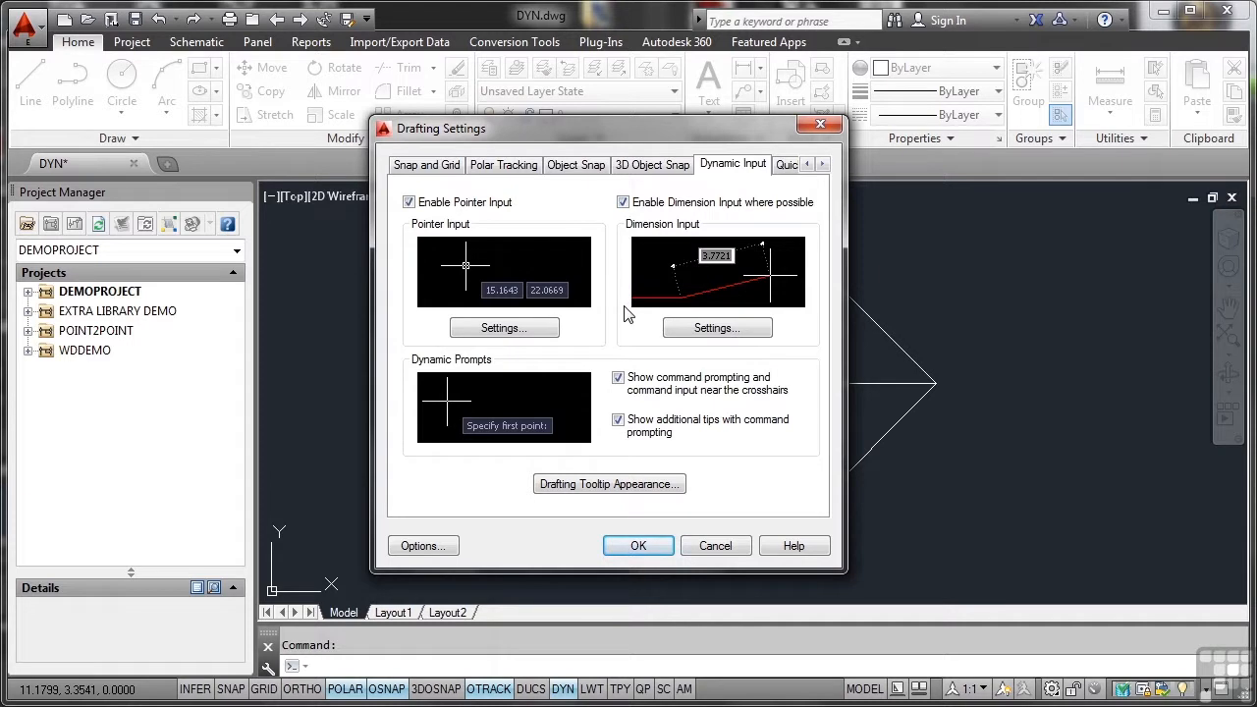
mouse_move(633, 339)
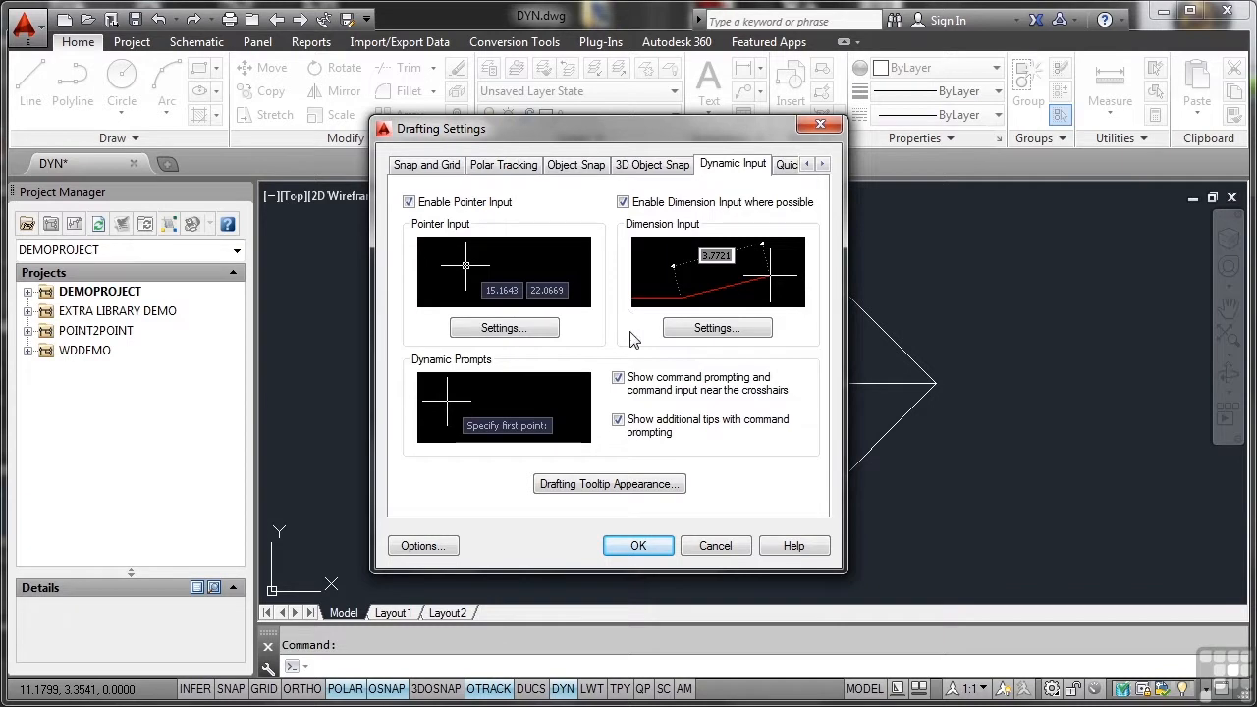
mouse_move(658, 383)
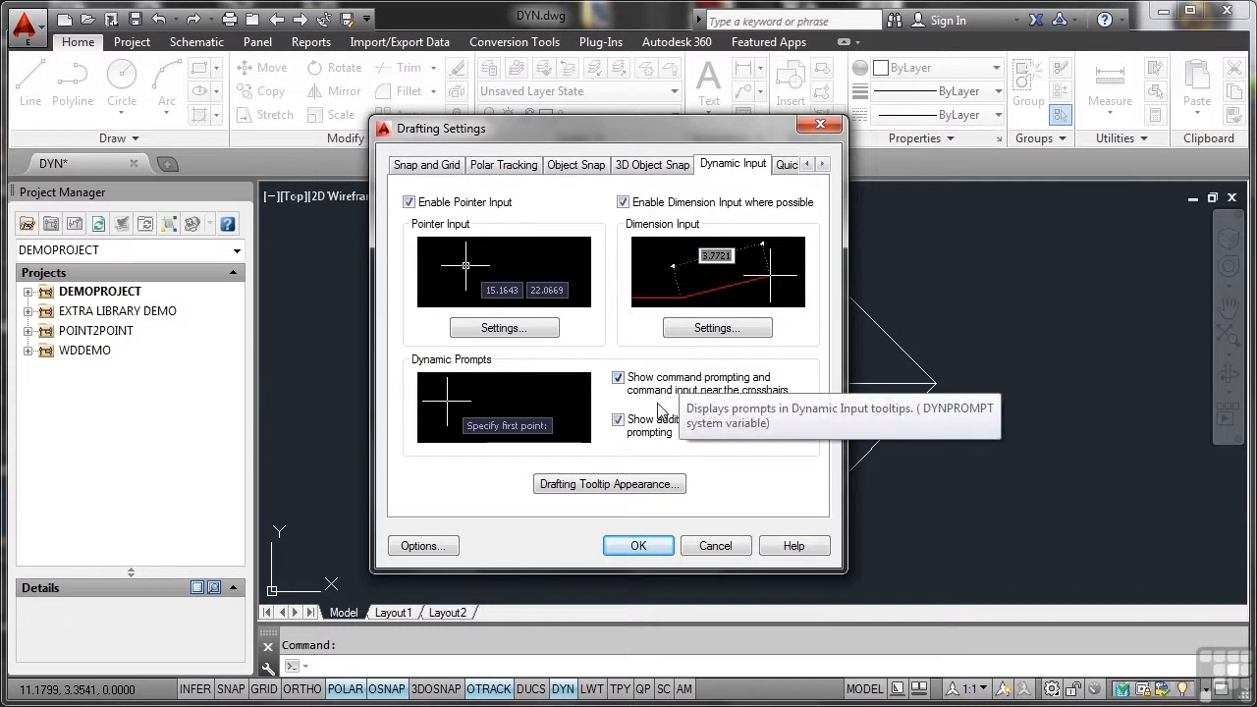
mouse_move(589, 508)
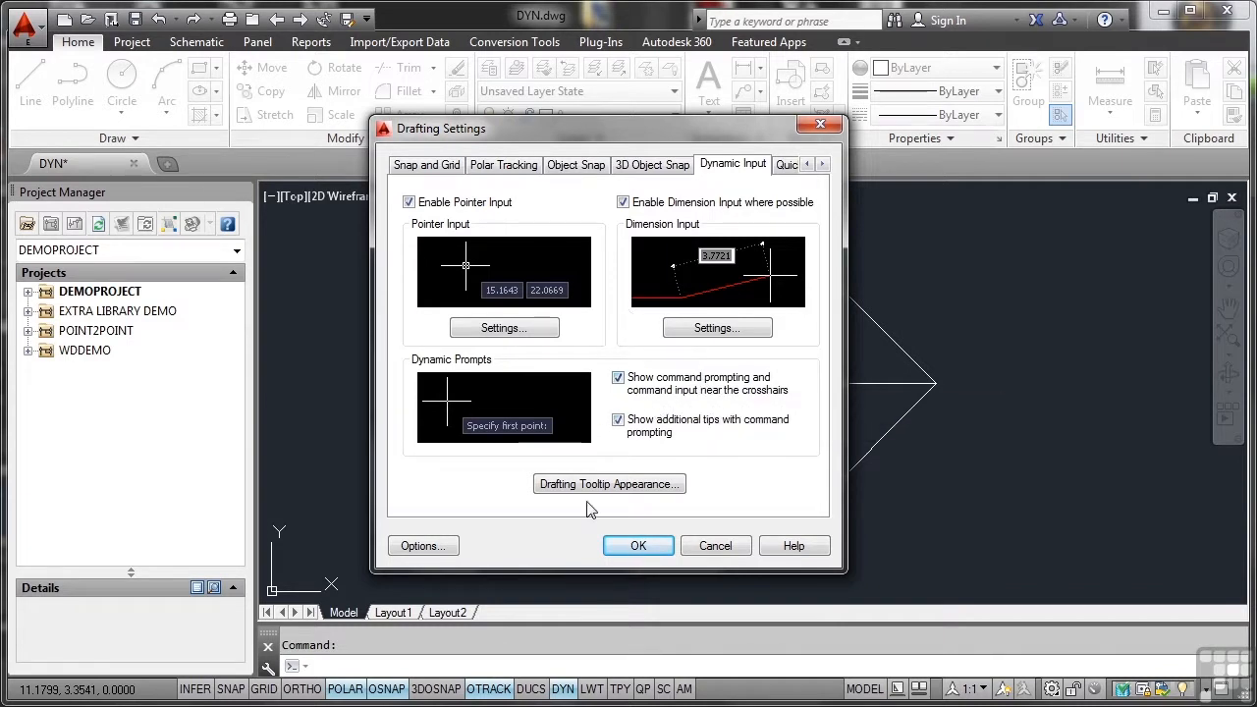
mouse_move(741, 499)
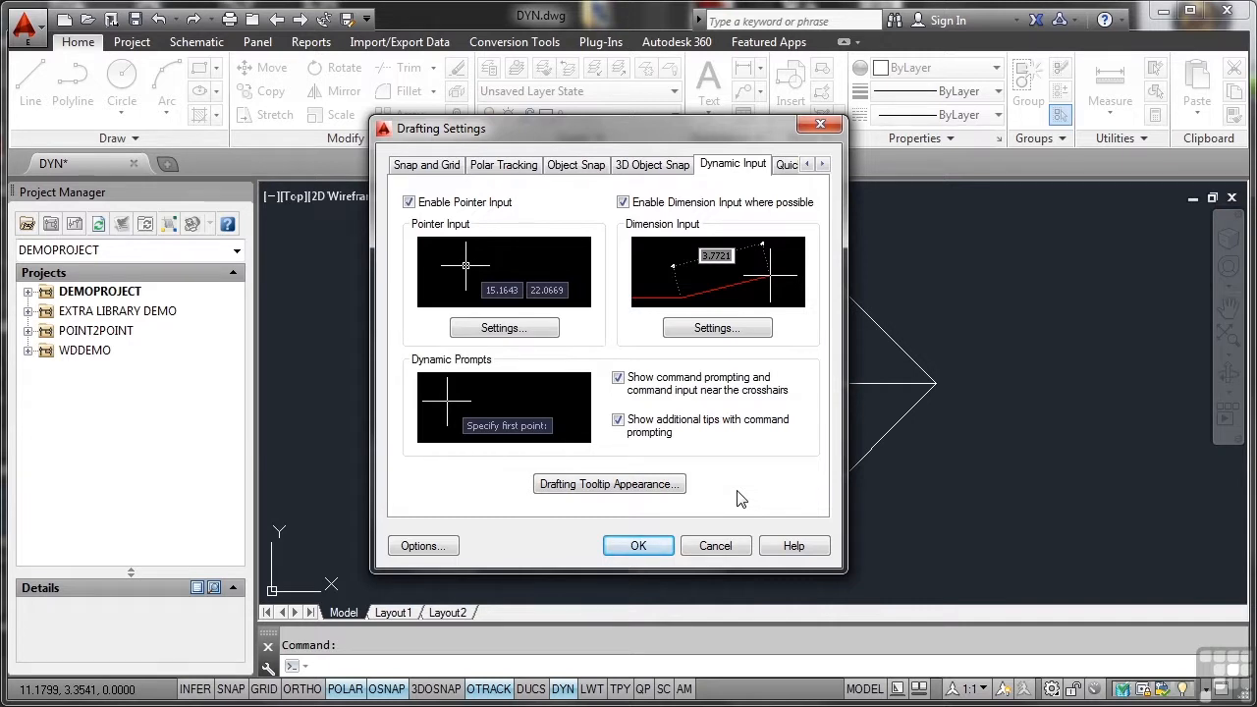
mouse_move(629, 479)
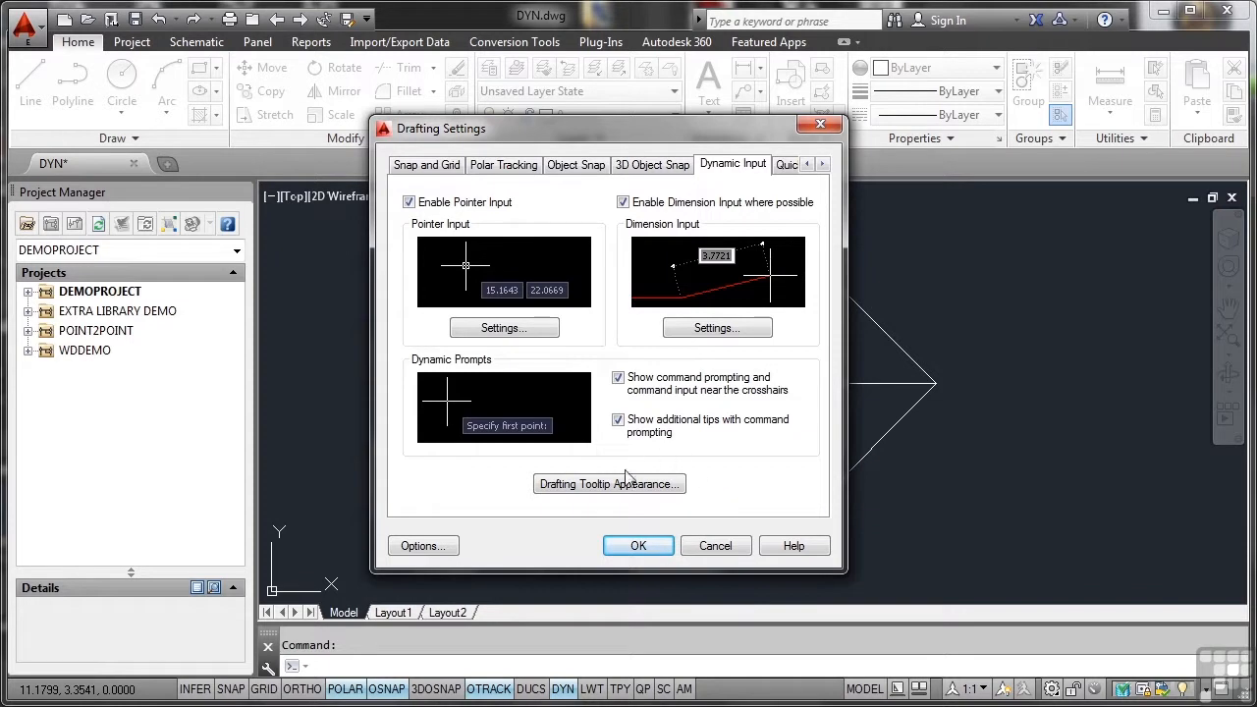
Review Tooltip Appearance, trying both Apply to options and keeping all drafting tooltips selected.
left_click(608, 483)
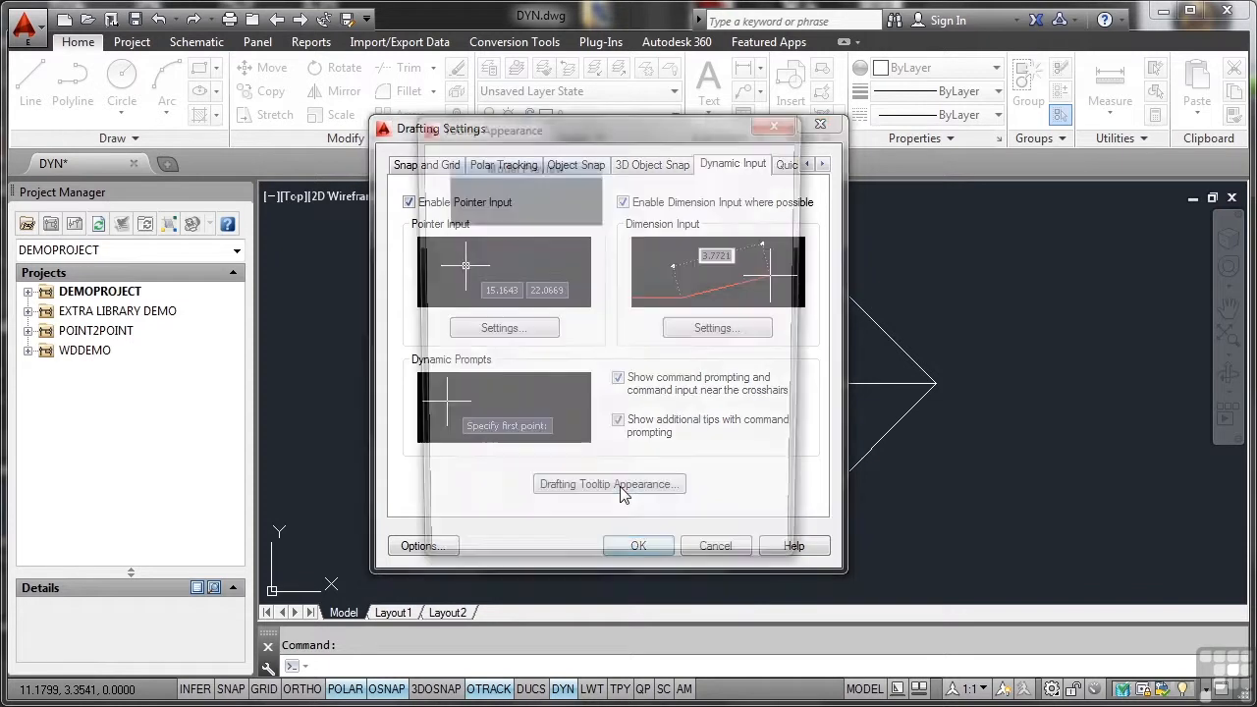
left_click(609, 483)
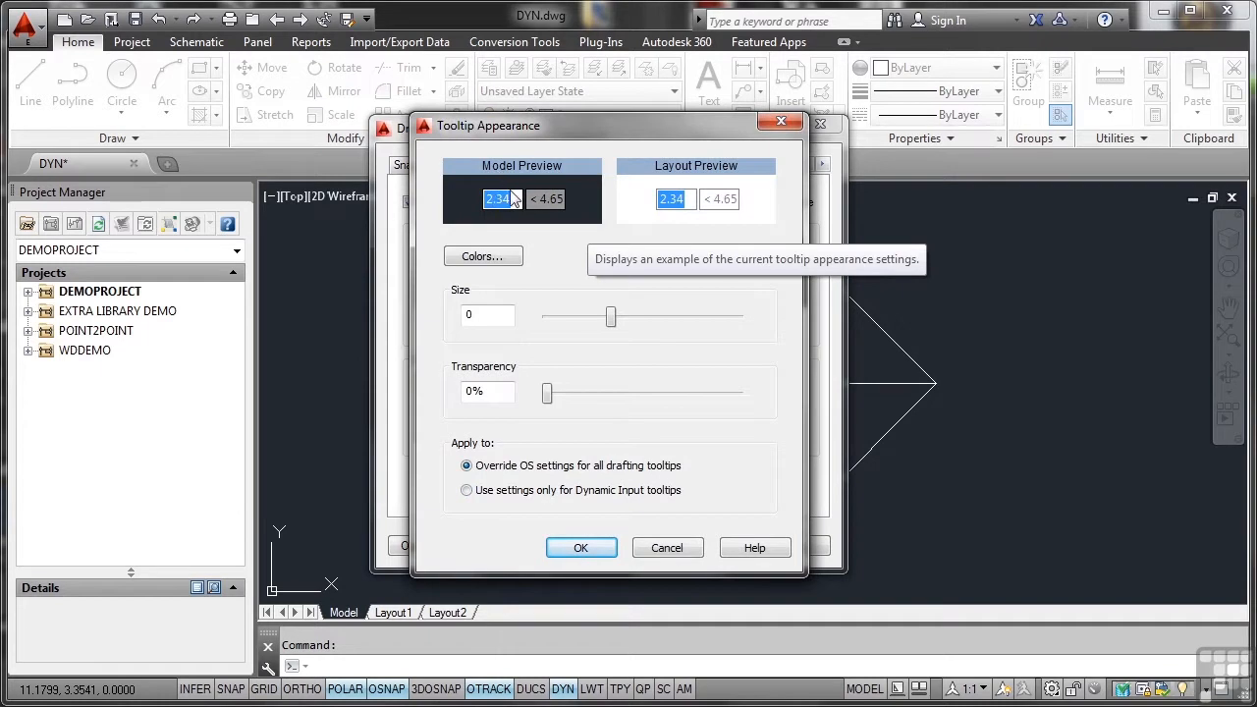
mouse_move(609, 211)
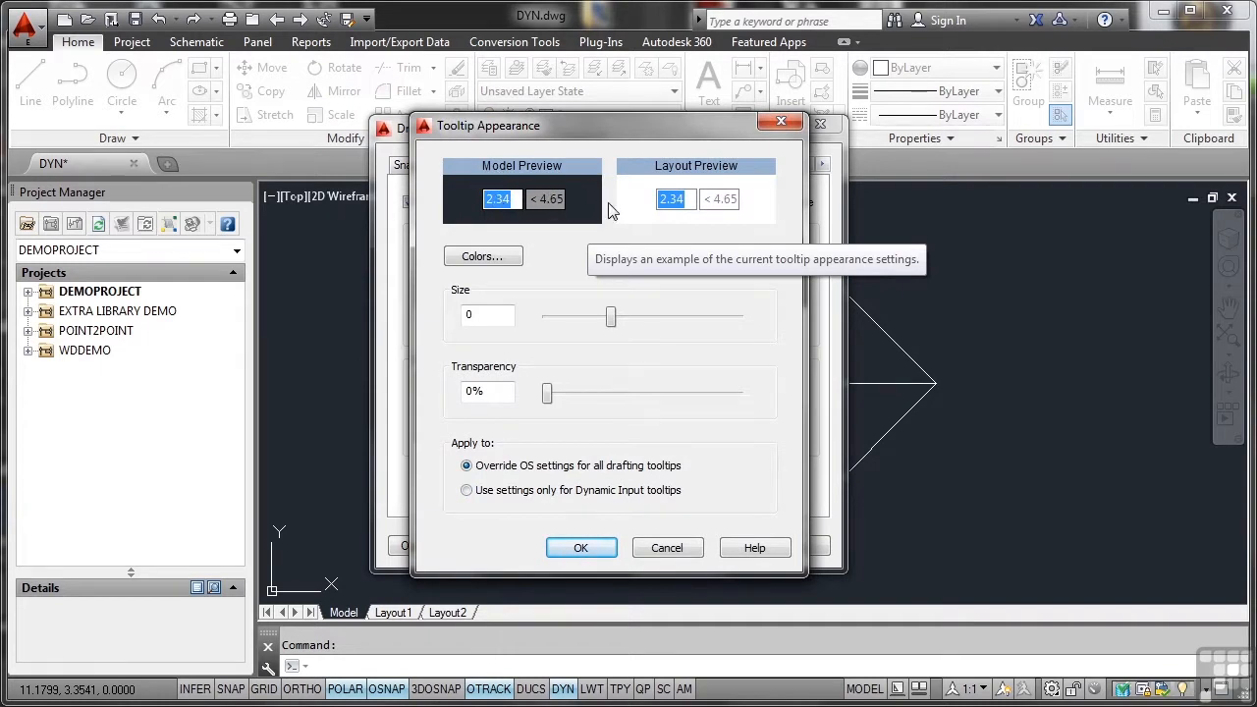
mouse_move(678, 221)
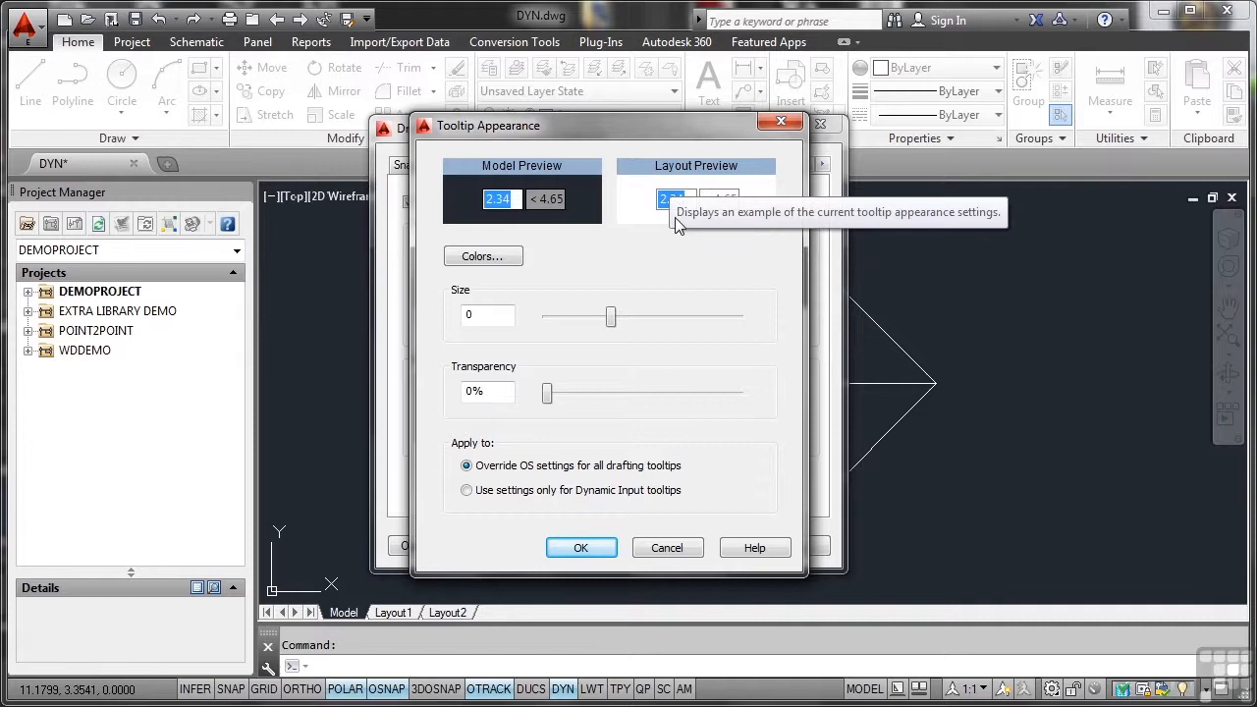
mouse_move(670, 265)
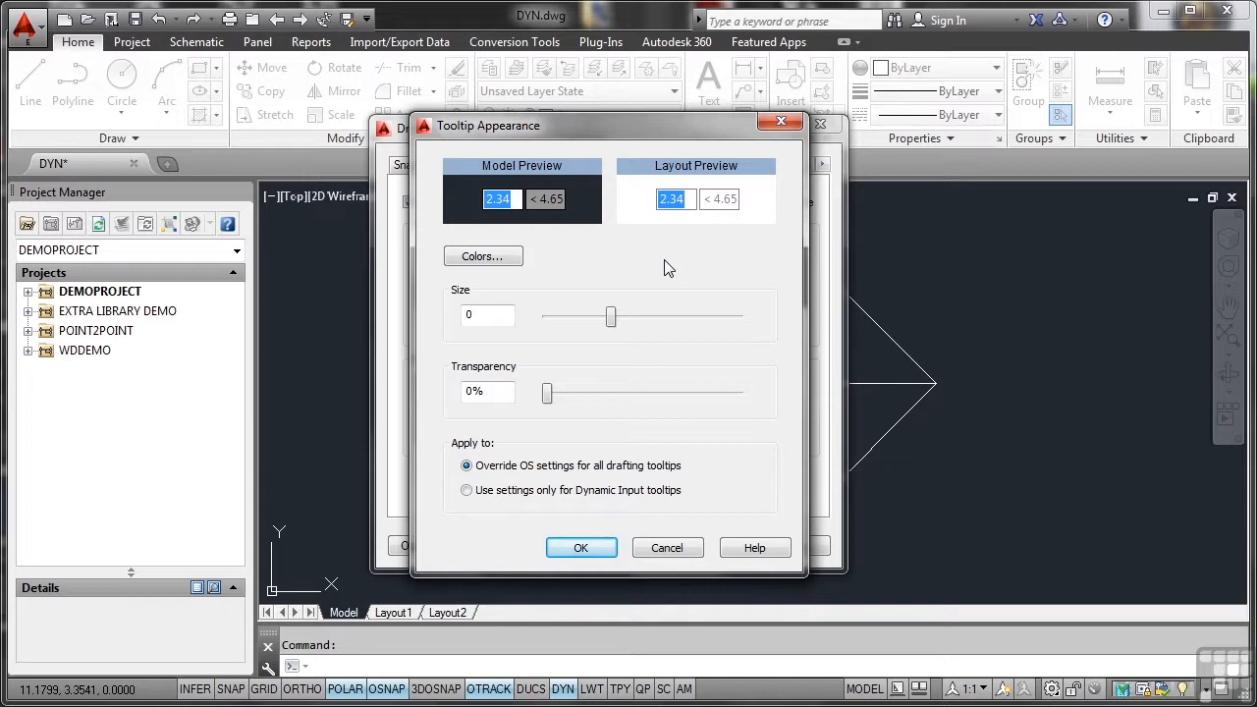
mouse_move(594, 386)
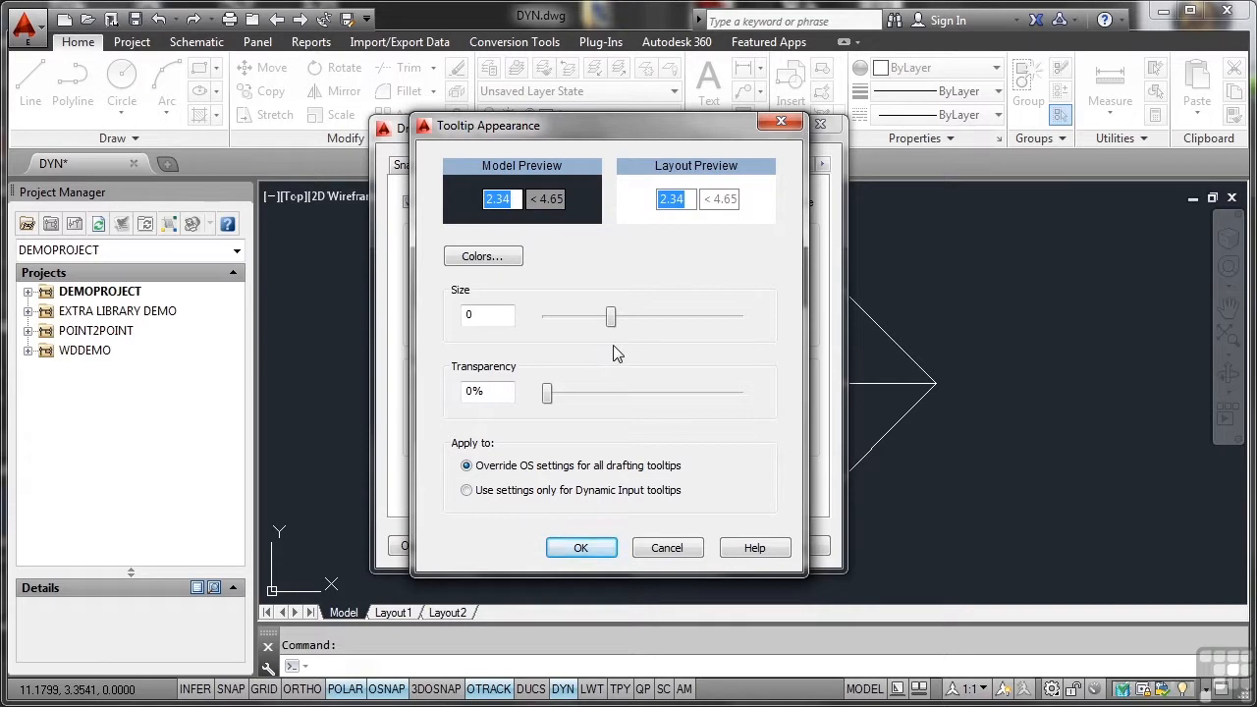
mouse_move(558, 473)
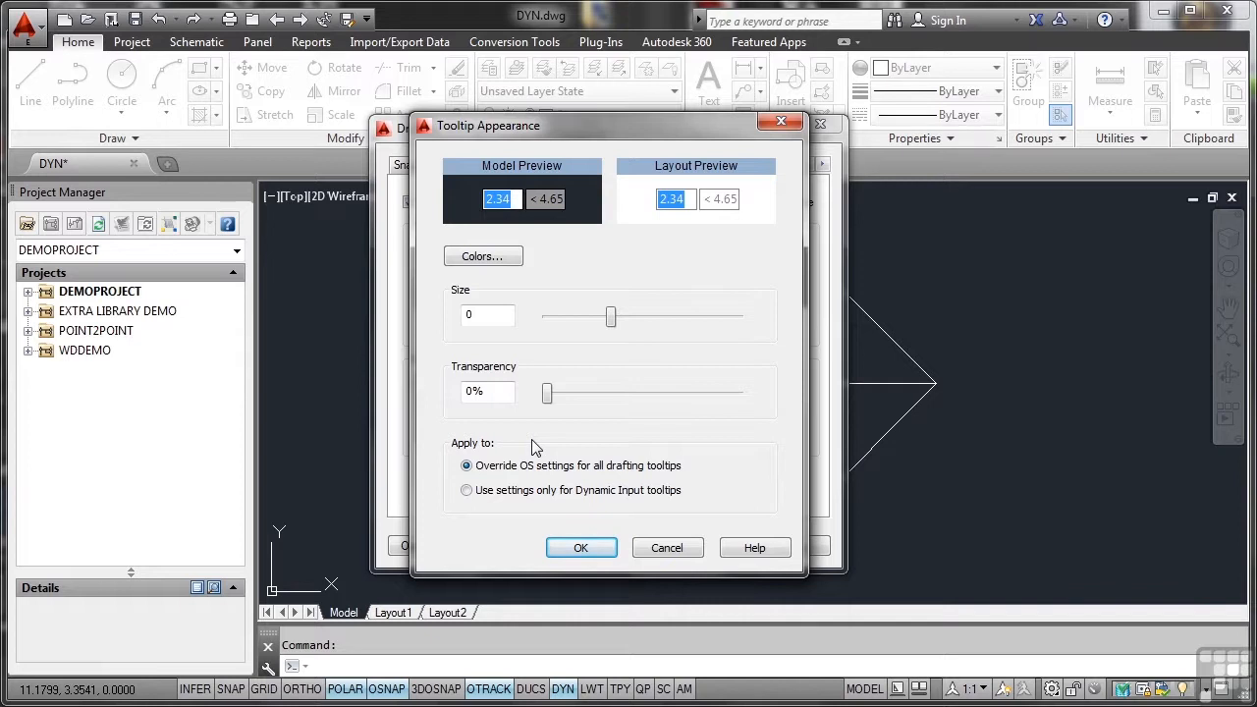
mouse_move(519, 467)
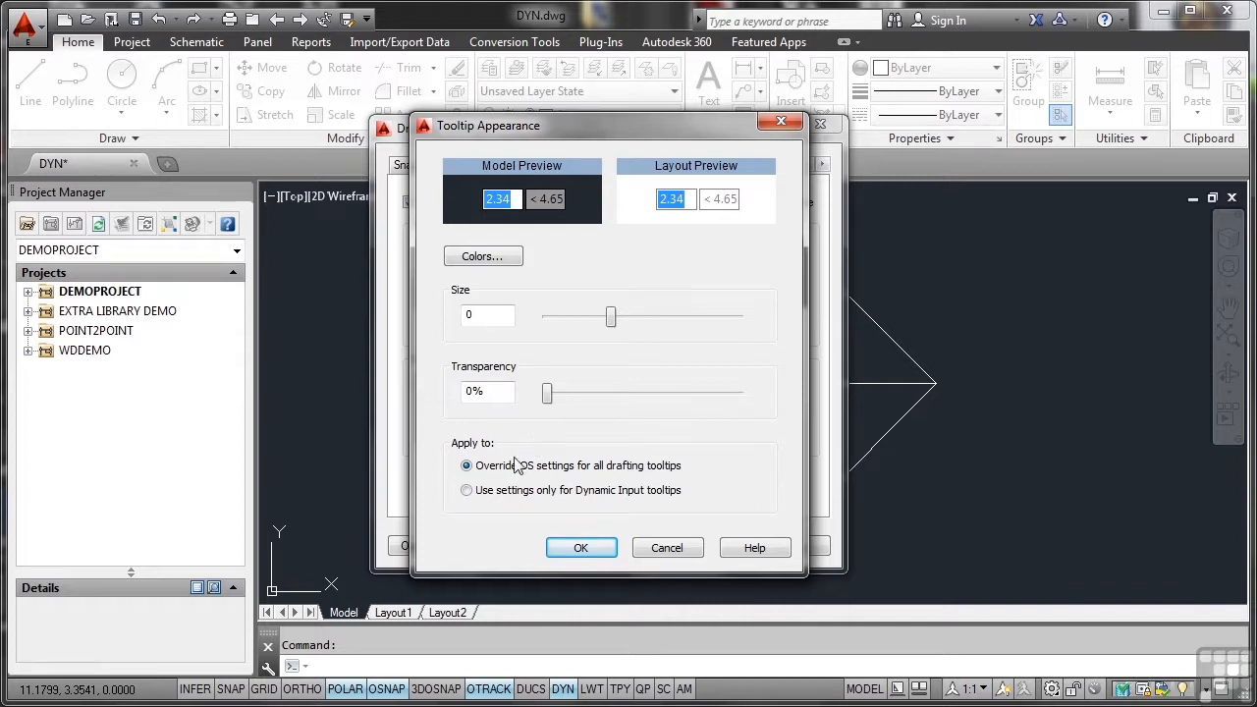
left_click(466, 490)
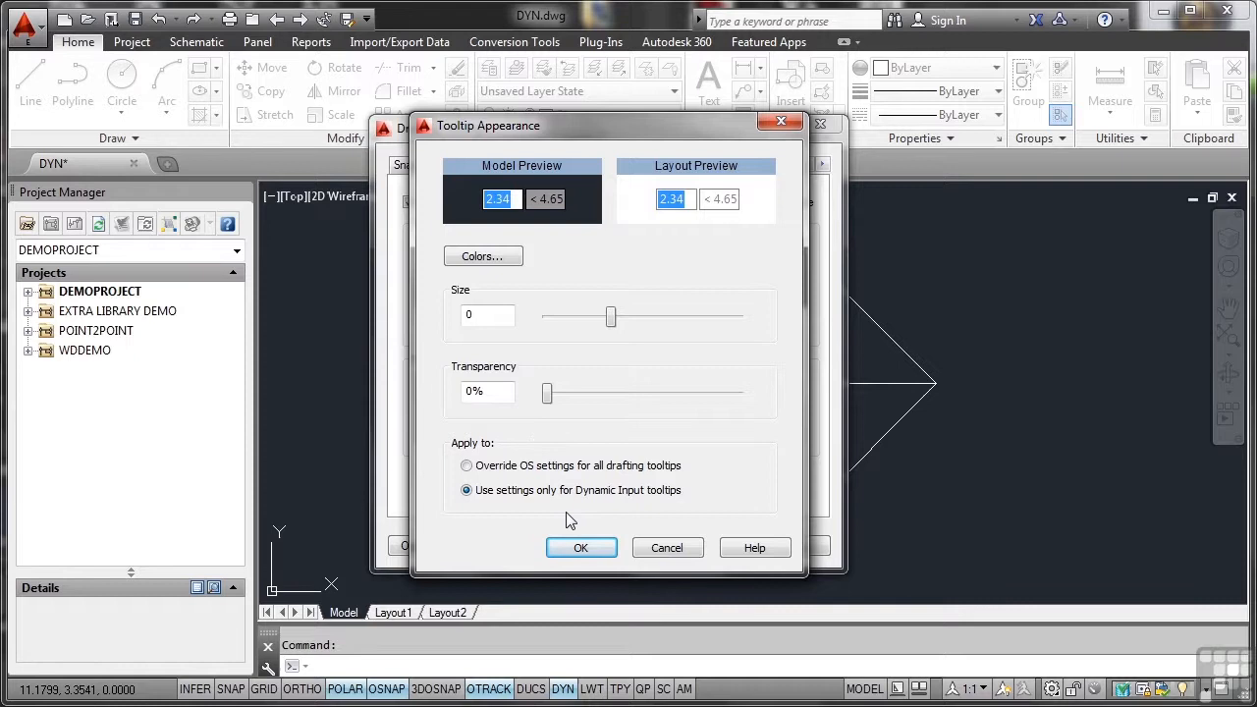
left_click(467, 464)
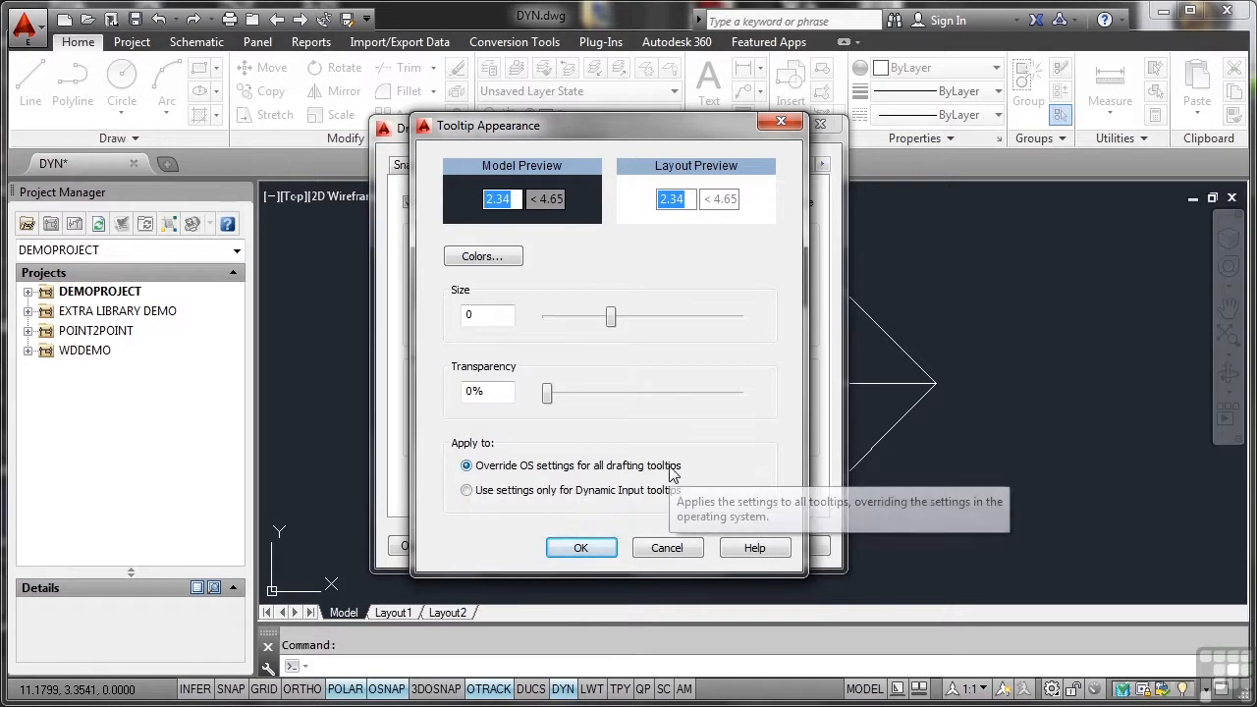
mouse_move(608, 512)
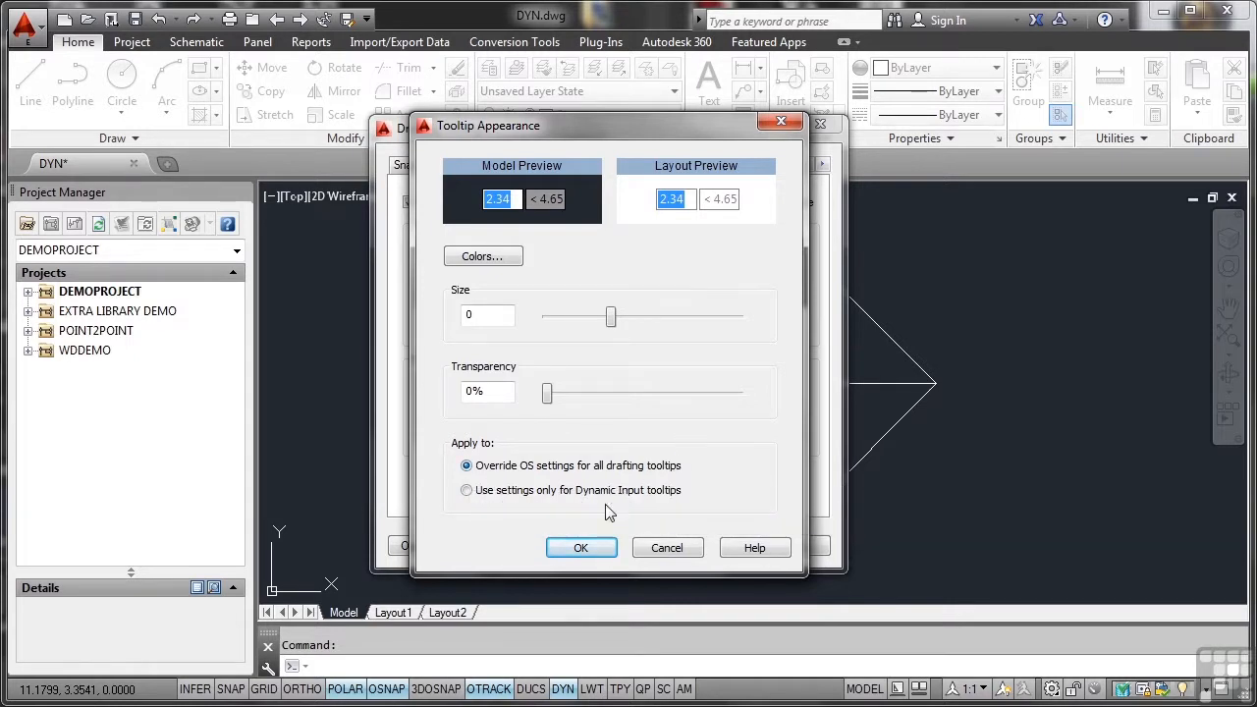
left_click(580, 547)
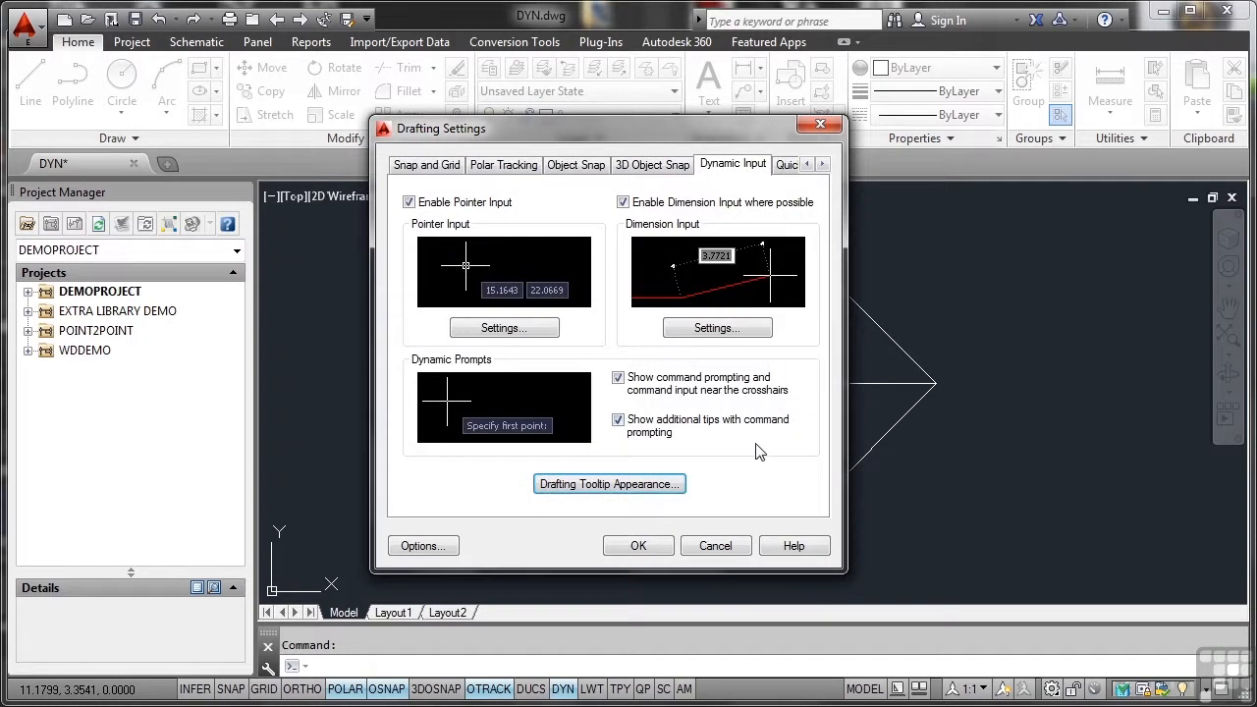
Accept and close the Drafting Settings dialog.
left_click(637, 545)
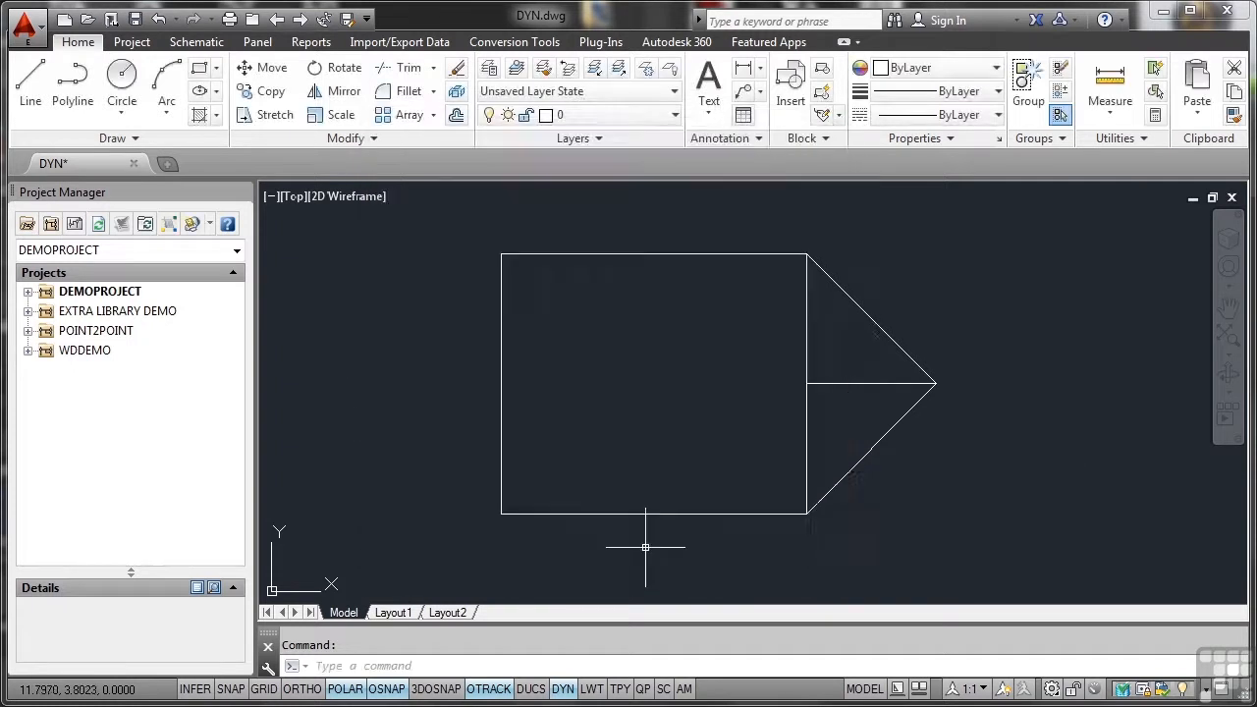
mouse_move(651, 418)
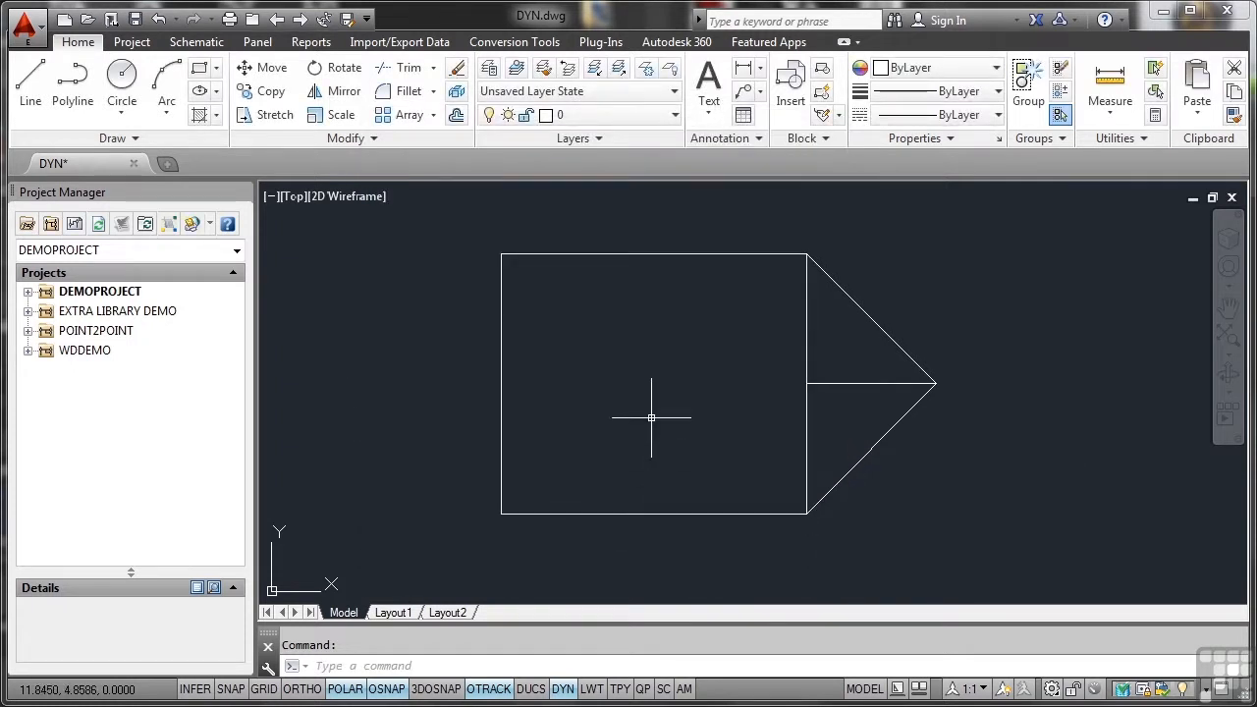
mouse_move(658, 360)
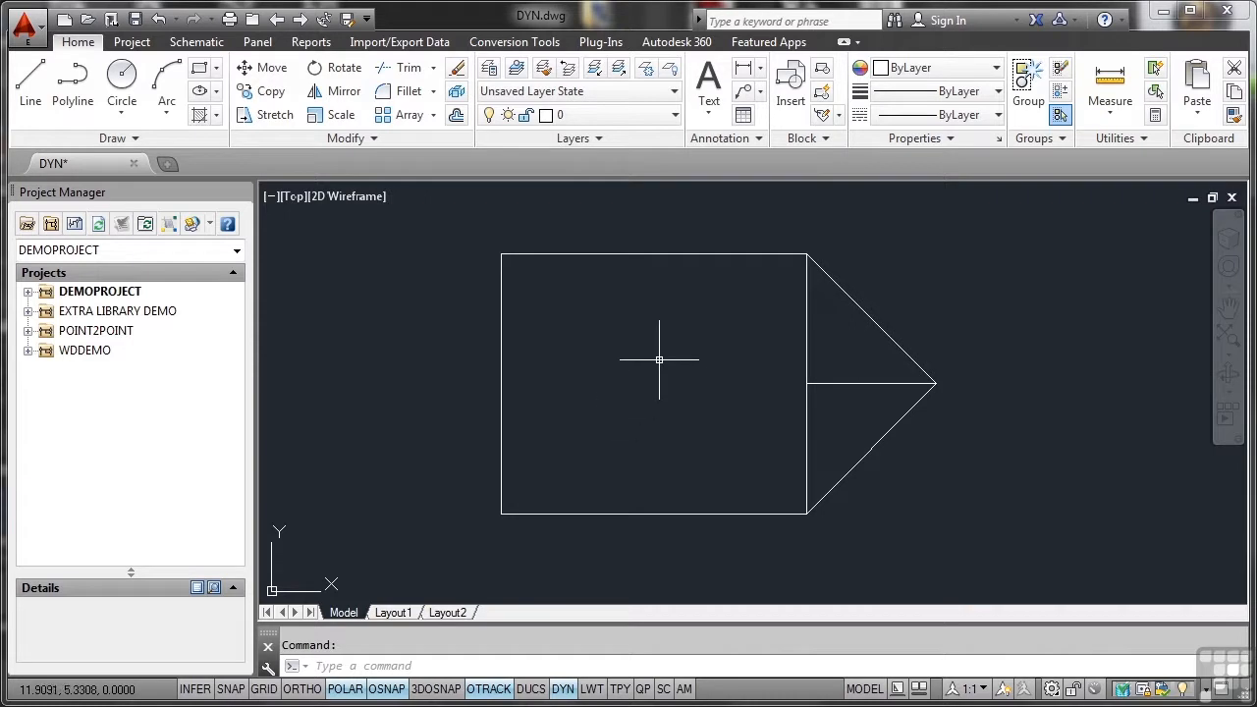
mouse_move(683, 361)
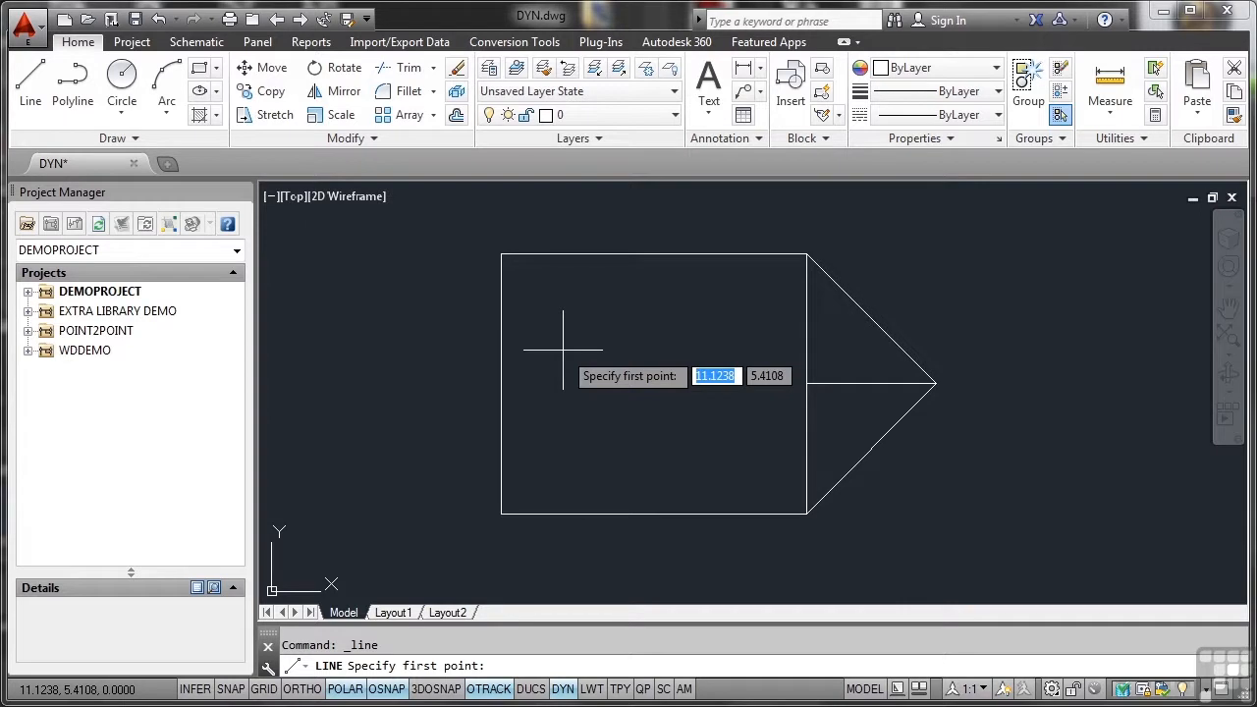
mouse_move(501, 253)
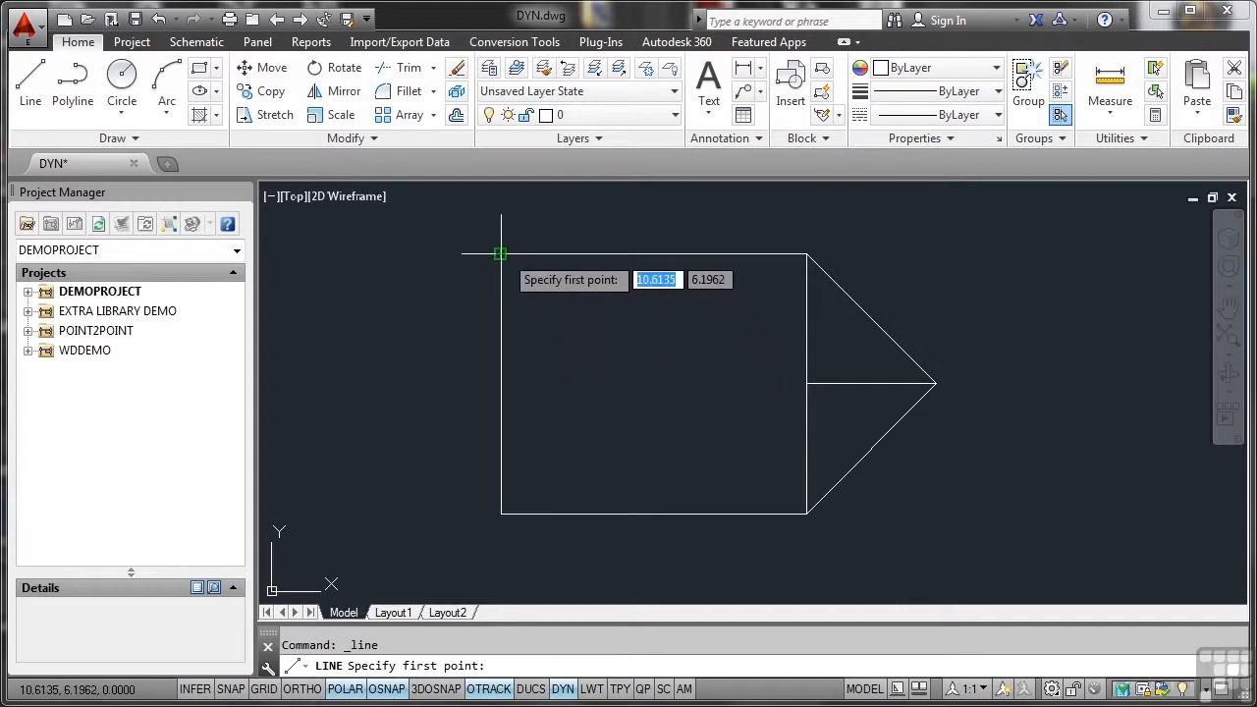
mouse_move(545, 317)
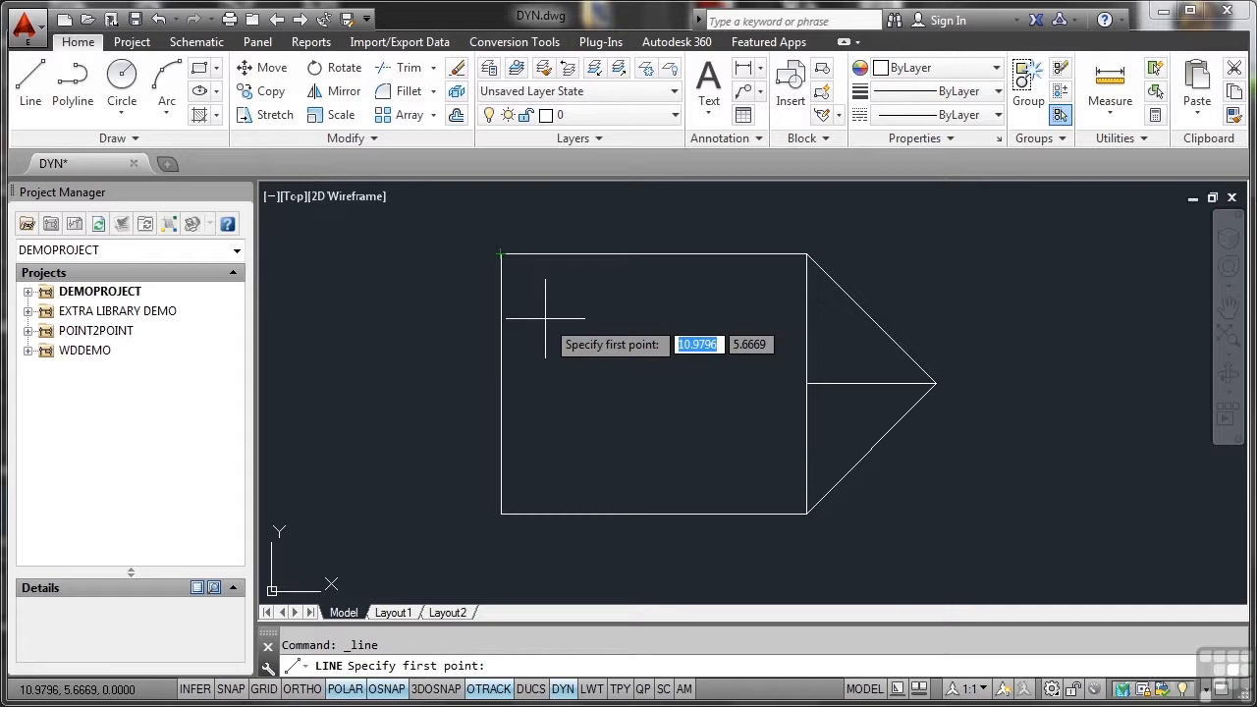
mouse_move(535, 294)
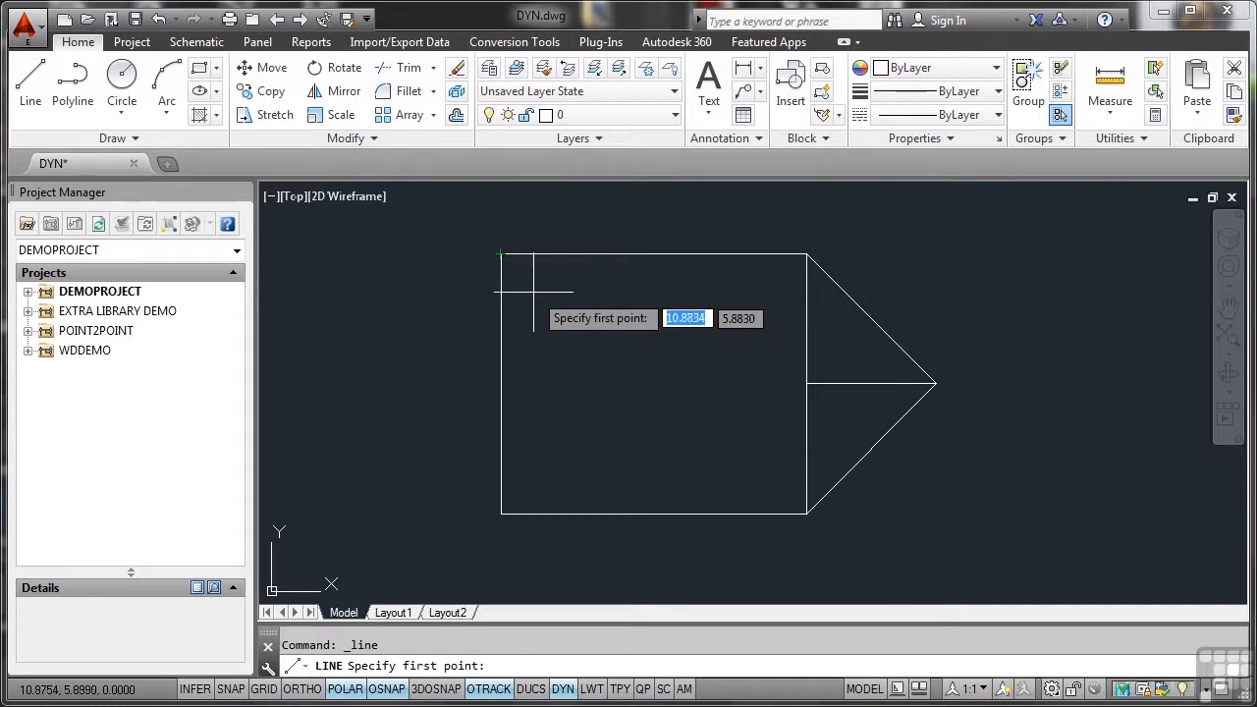
mouse_move(501, 253)
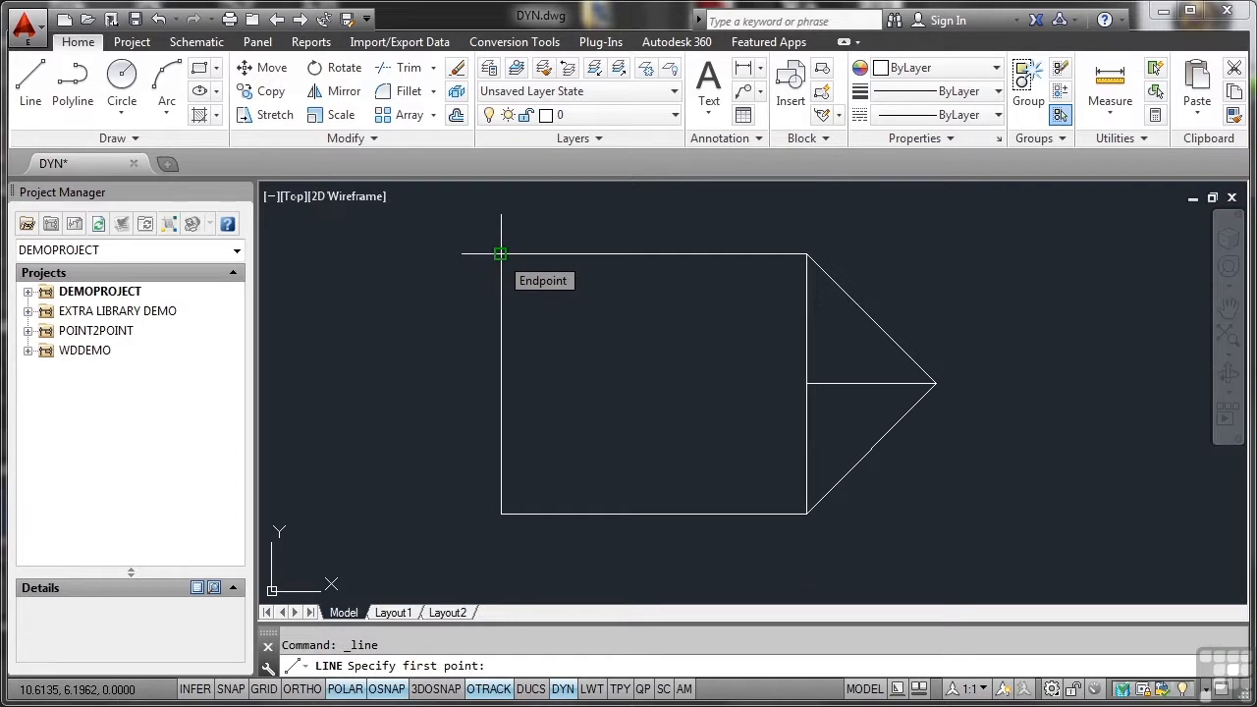
Draw a 1.5-long line at 30° from the rectangle's top-left endpoint using Dynamic Input.
left_click(500, 254)
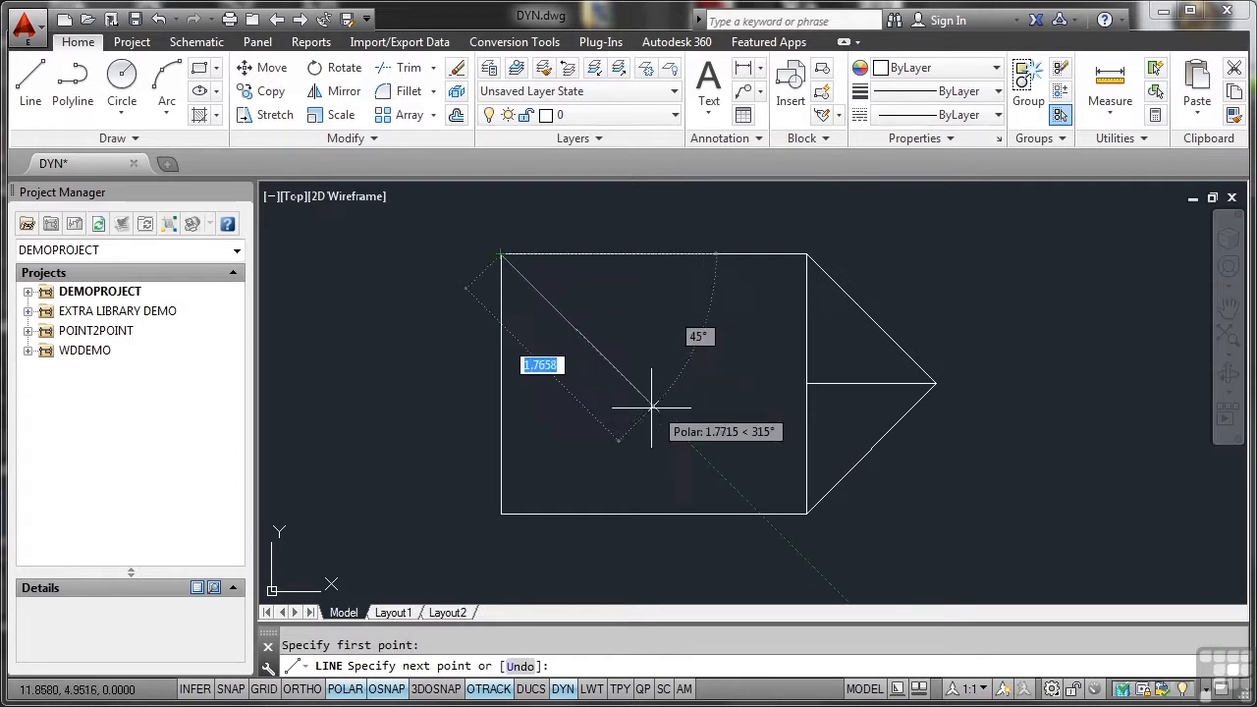
mouse_move(594, 338)
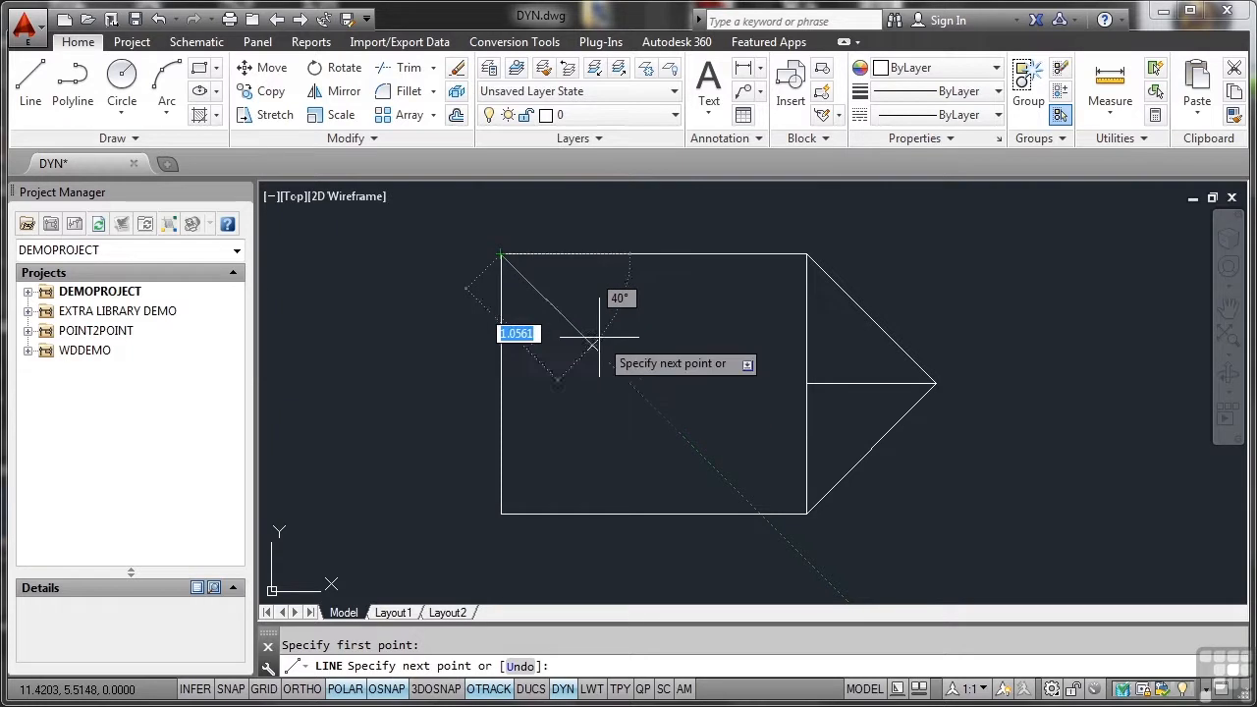
mouse_move(634, 383)
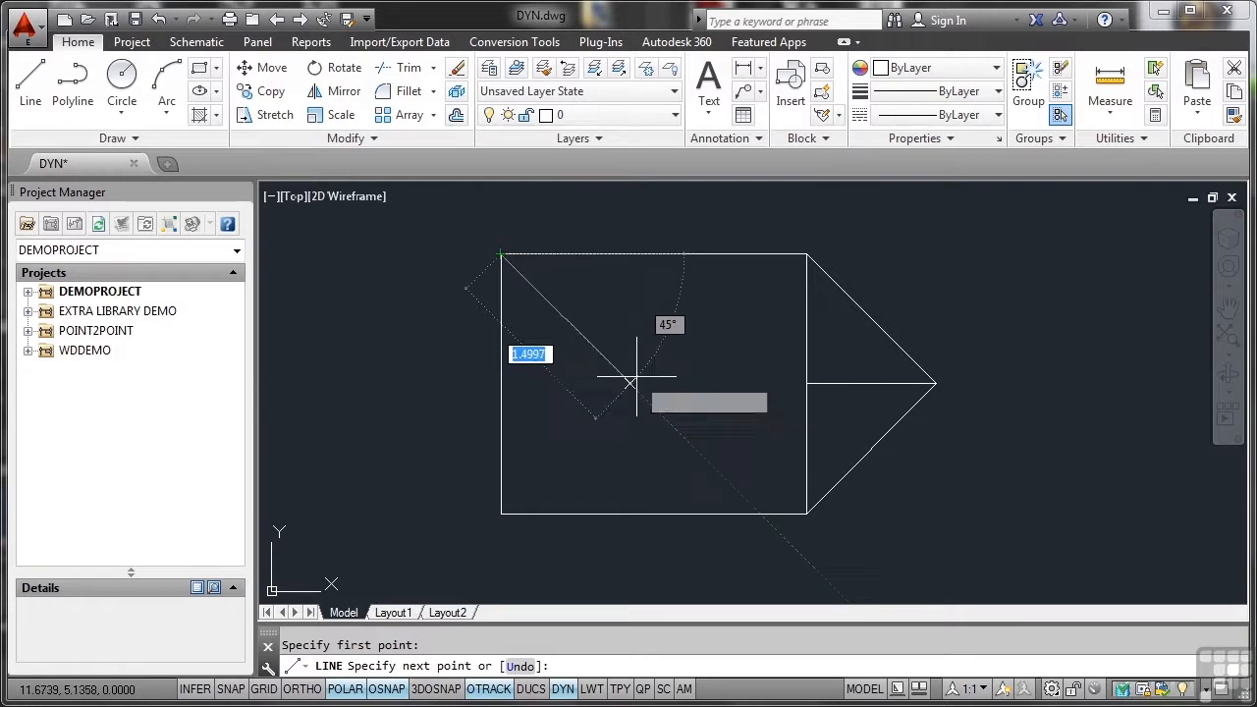
mouse_move(658, 351)
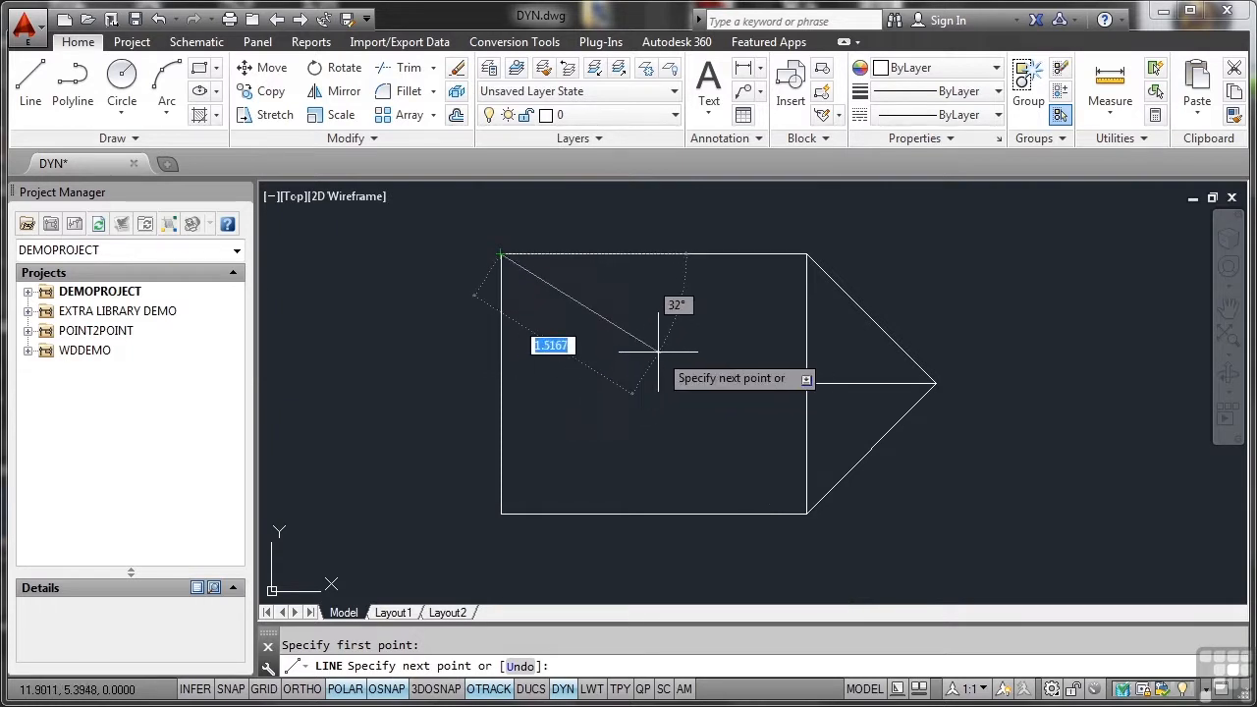
type("1.5")
left_click(678, 304)
type("3")
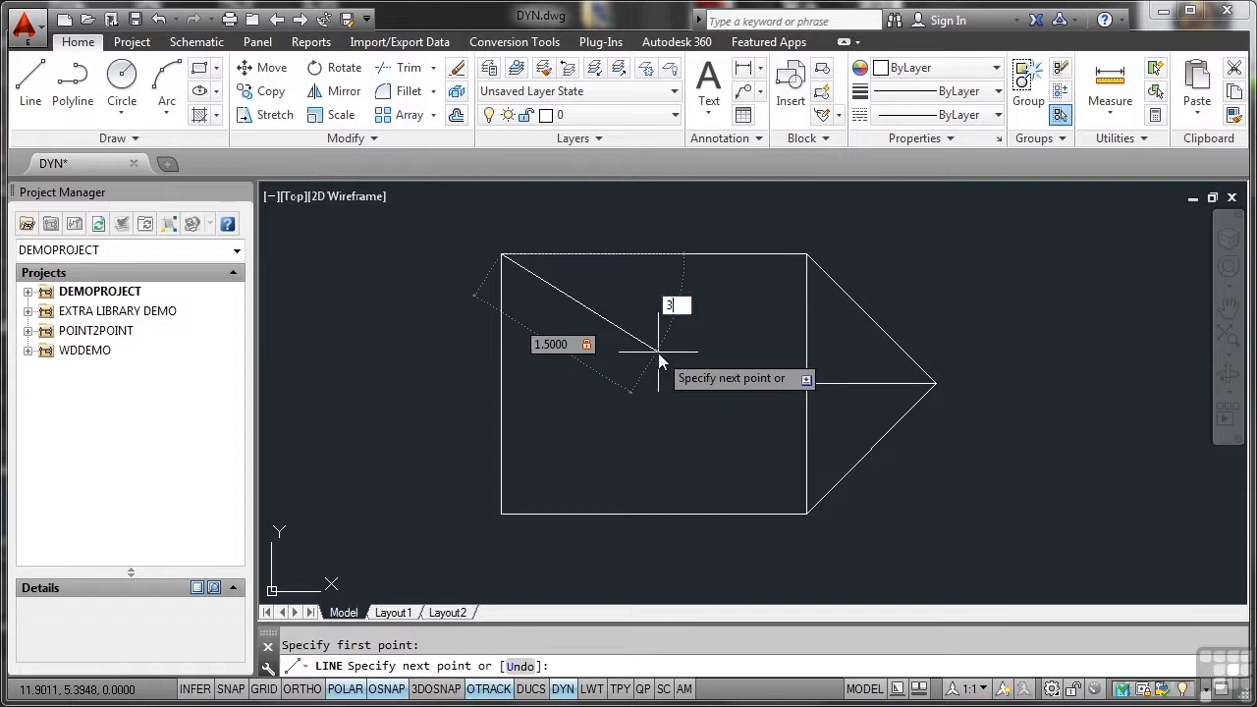
type("0")
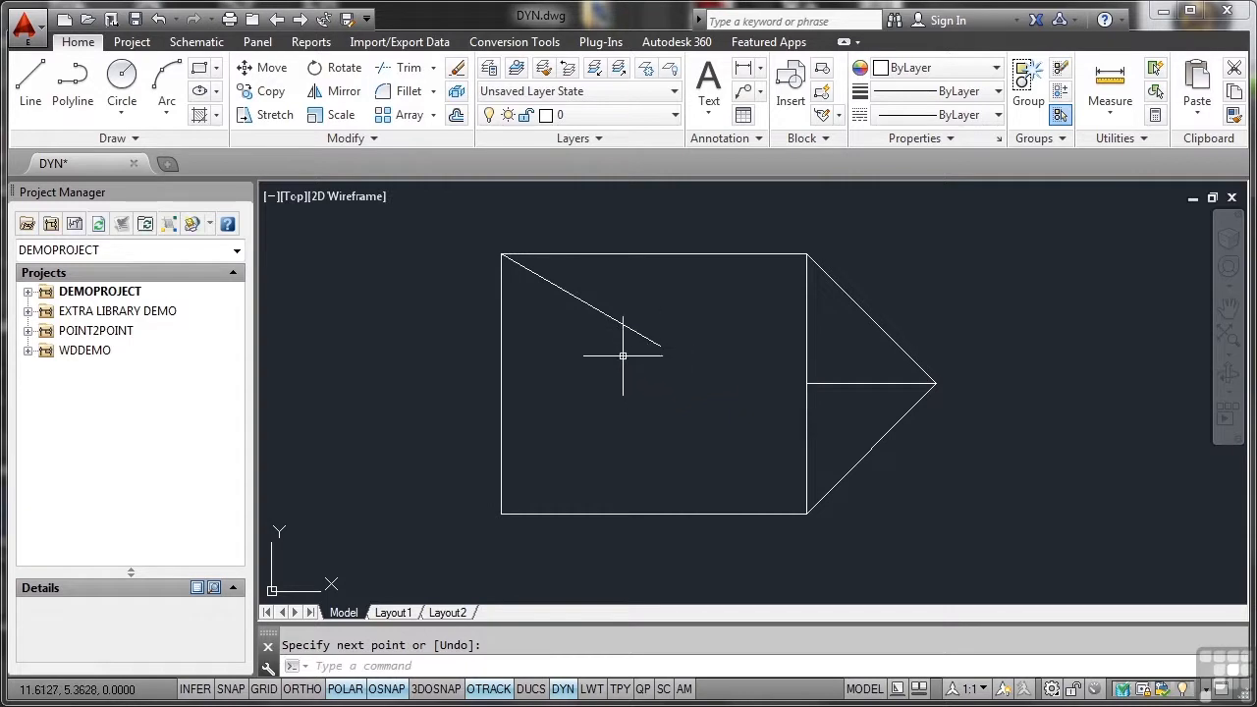
mouse_move(650, 319)
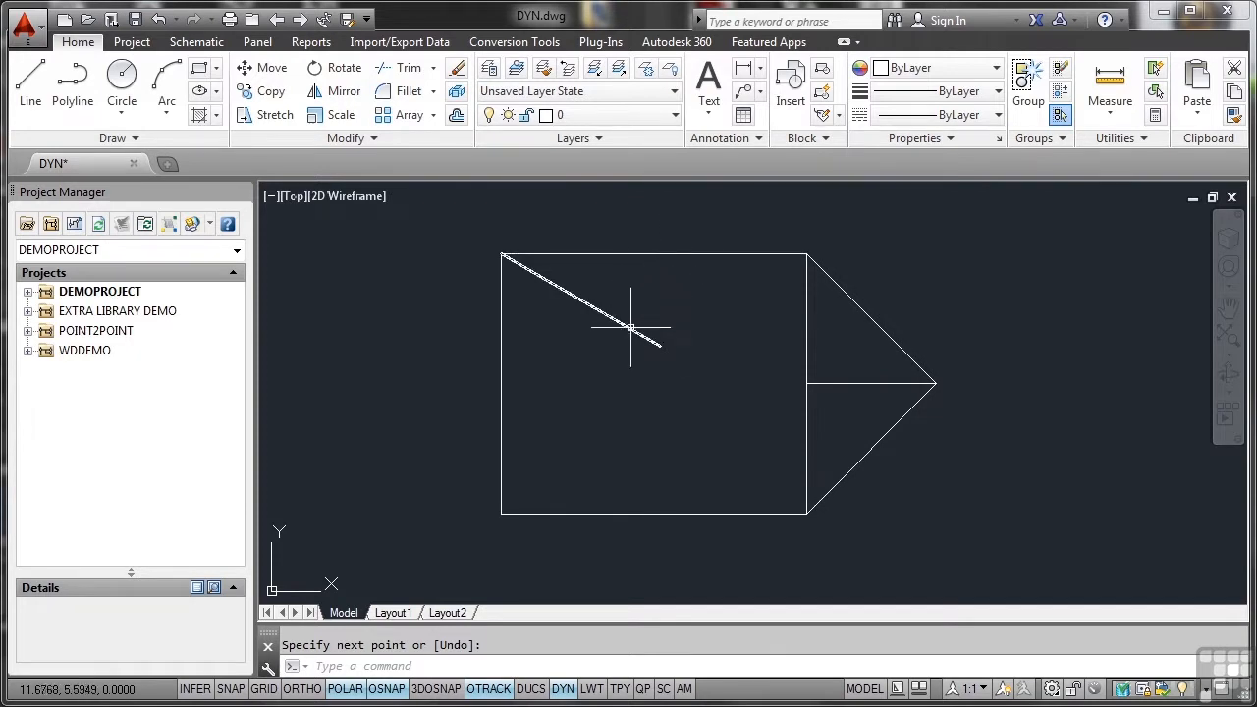
mouse_move(707, 332)
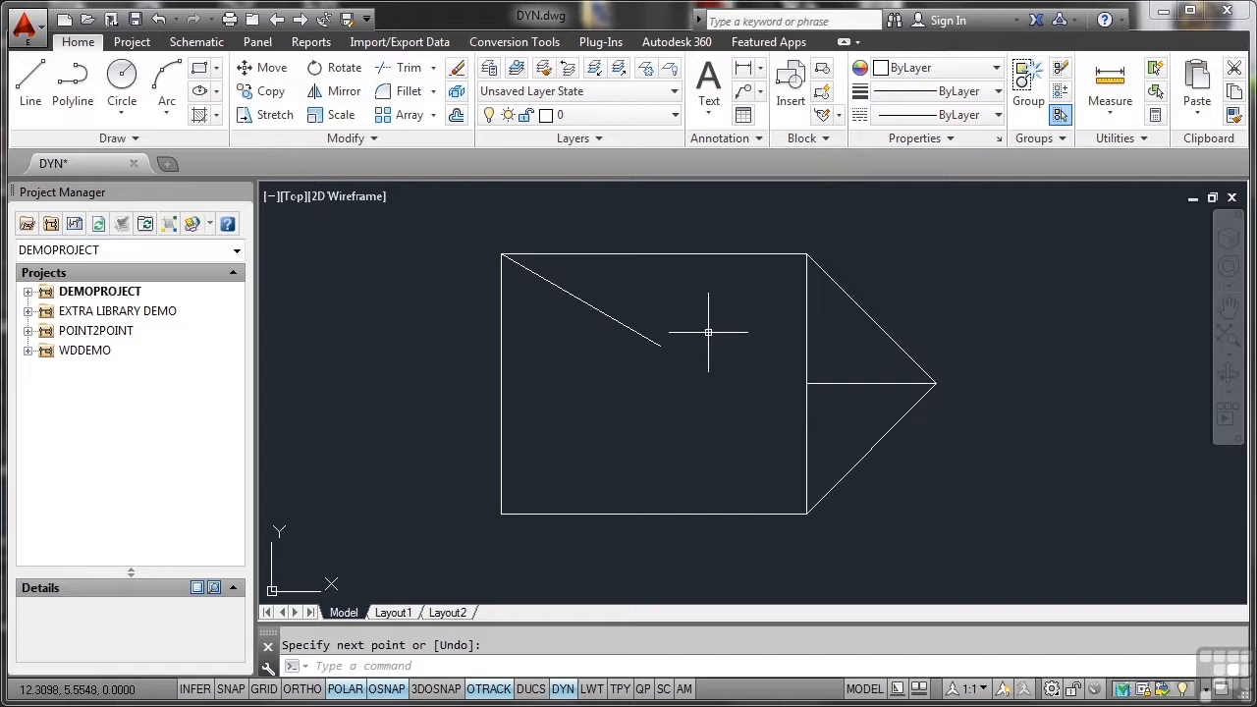